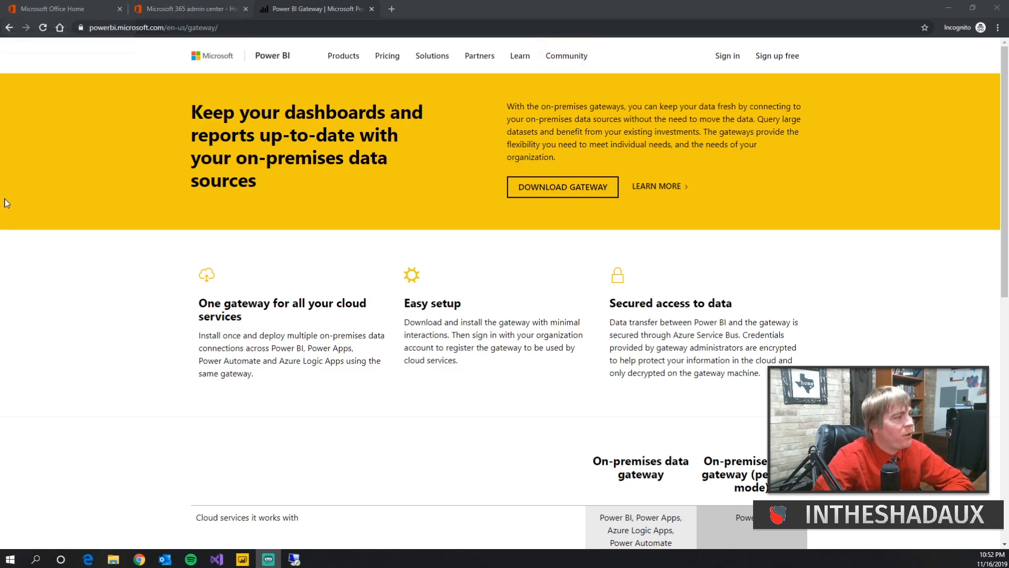
mouse_move(639, 191)
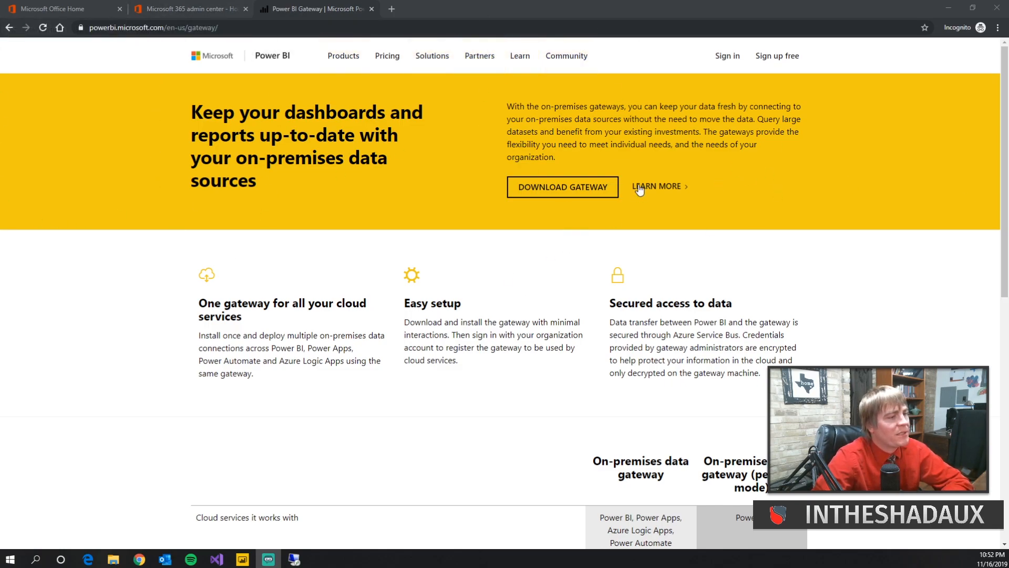
mouse_move(163, 39)
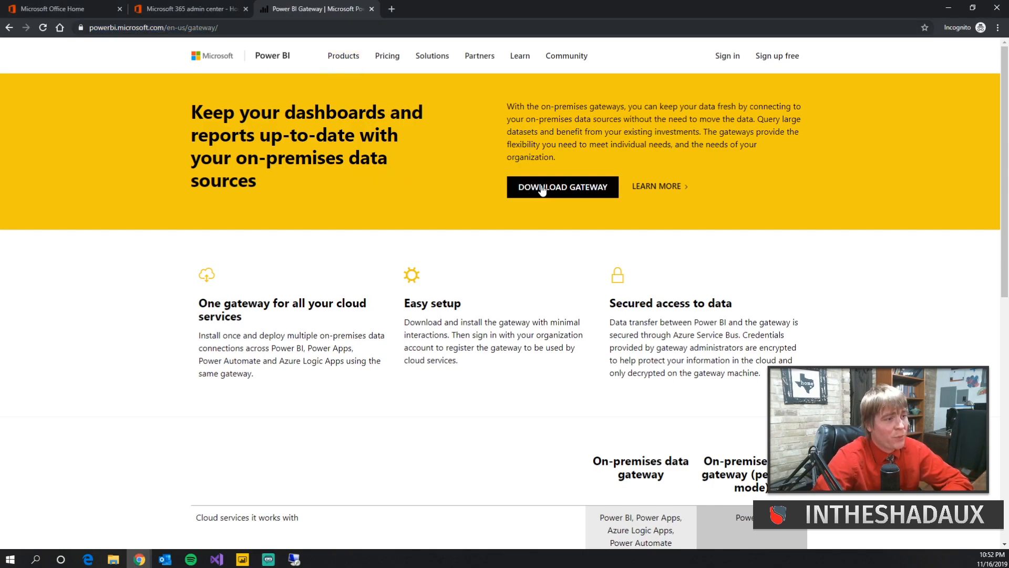
Step: Download the PowerBIGatewayInstaller .exe from the Power BI gateway page
click(561, 187)
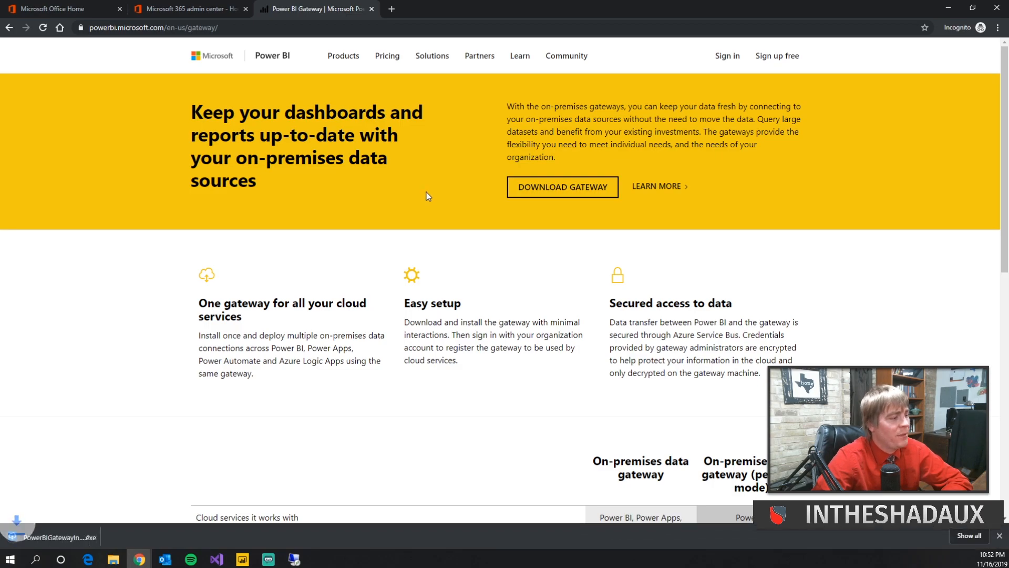
click(106, 536)
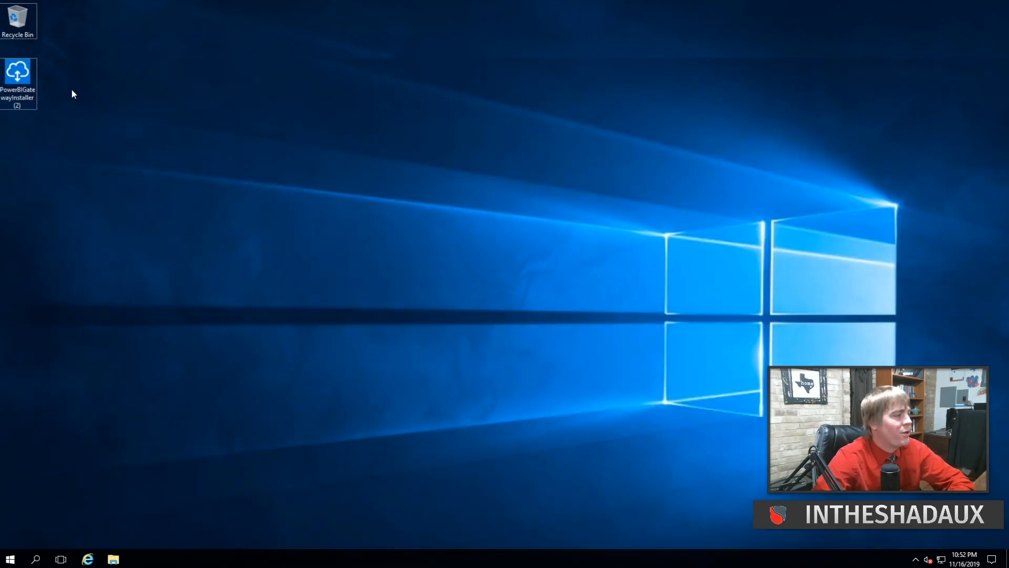
mouse_move(120, 64)
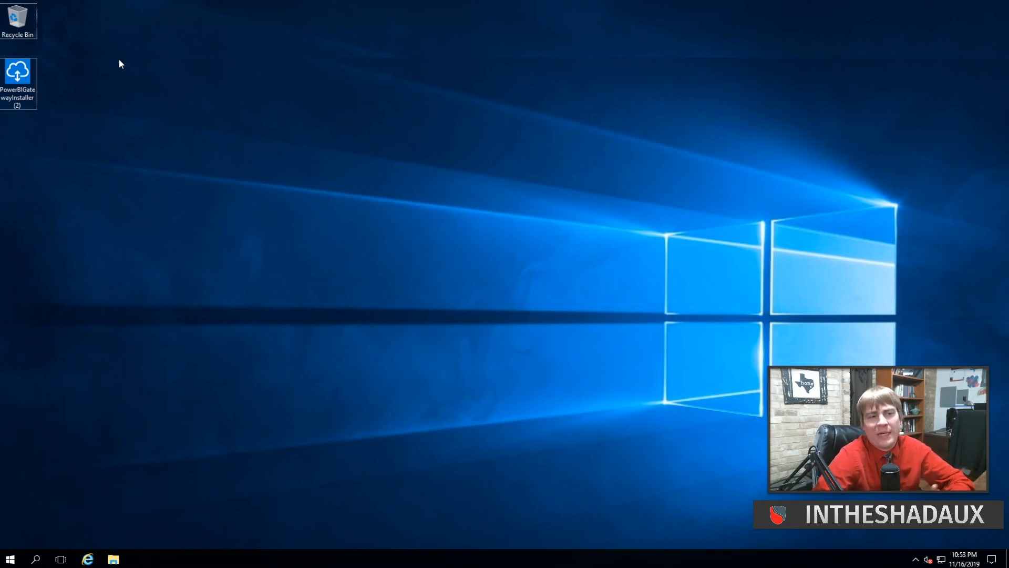
mouse_move(125, 60)
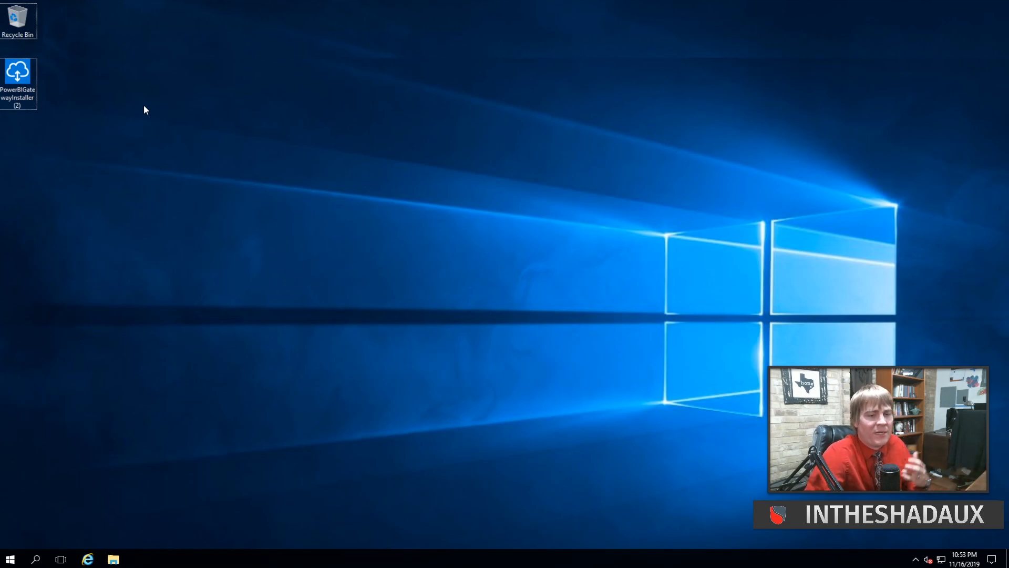
mouse_move(137, 105)
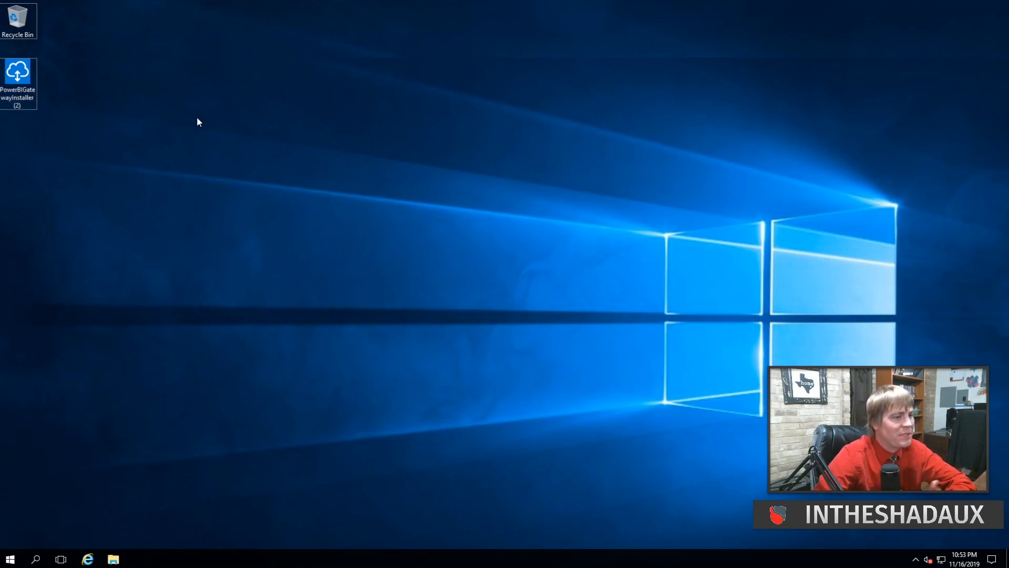
Step: Launch PowerBIGatewayInstaller from the desktop to reach its welcome screen
double_click(18, 74)
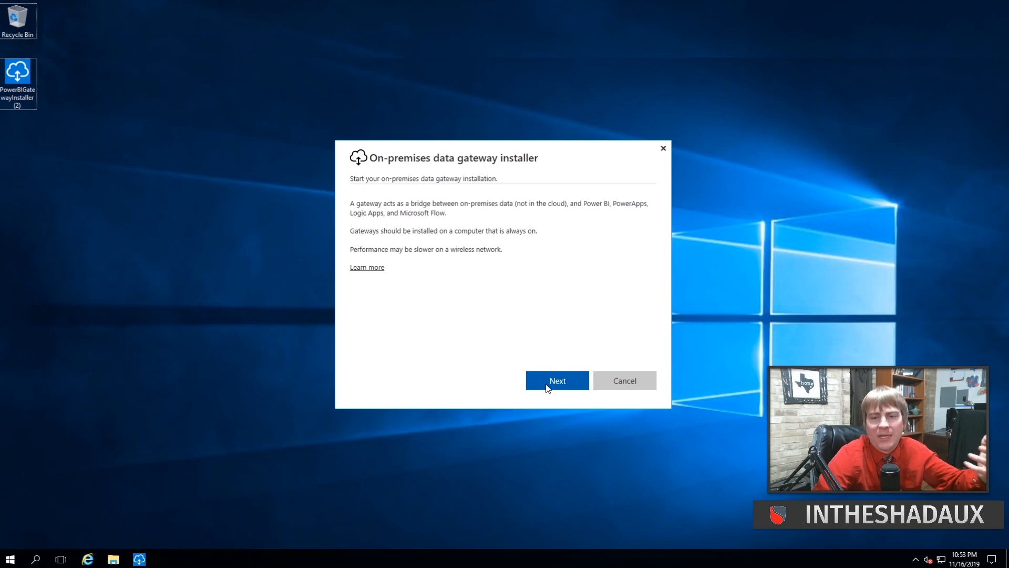
mouse_move(554, 381)
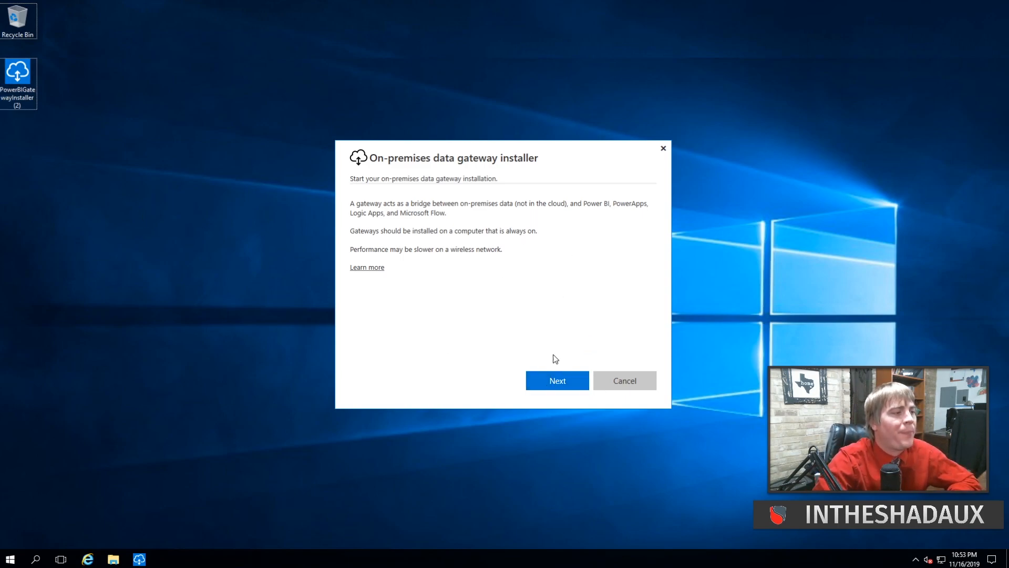
Step: Continue past the welcome screen to the gateway type choice, recommended option preselected
click(557, 381)
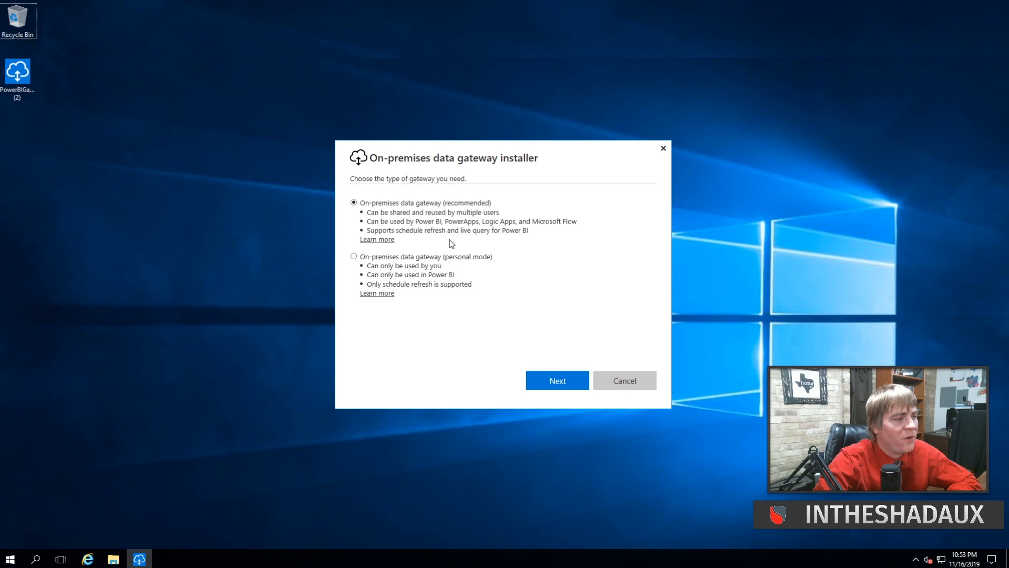
mouse_move(338, 228)
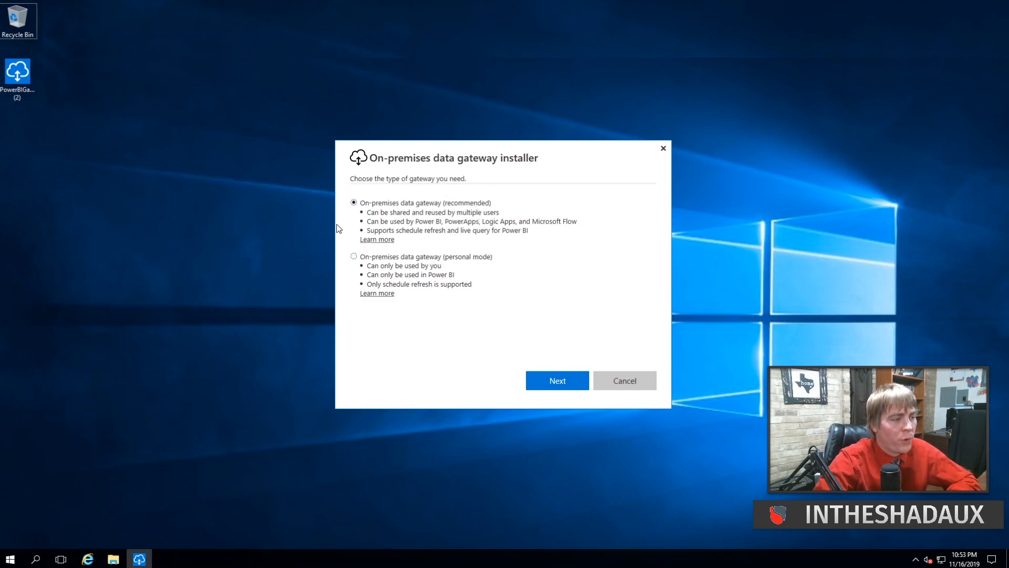
mouse_move(429, 196)
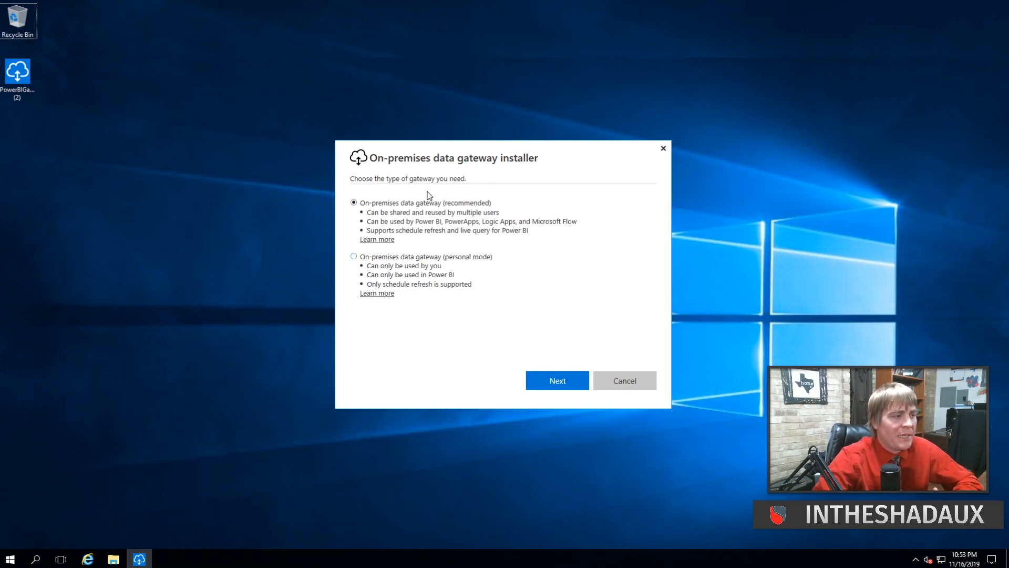
mouse_move(461, 222)
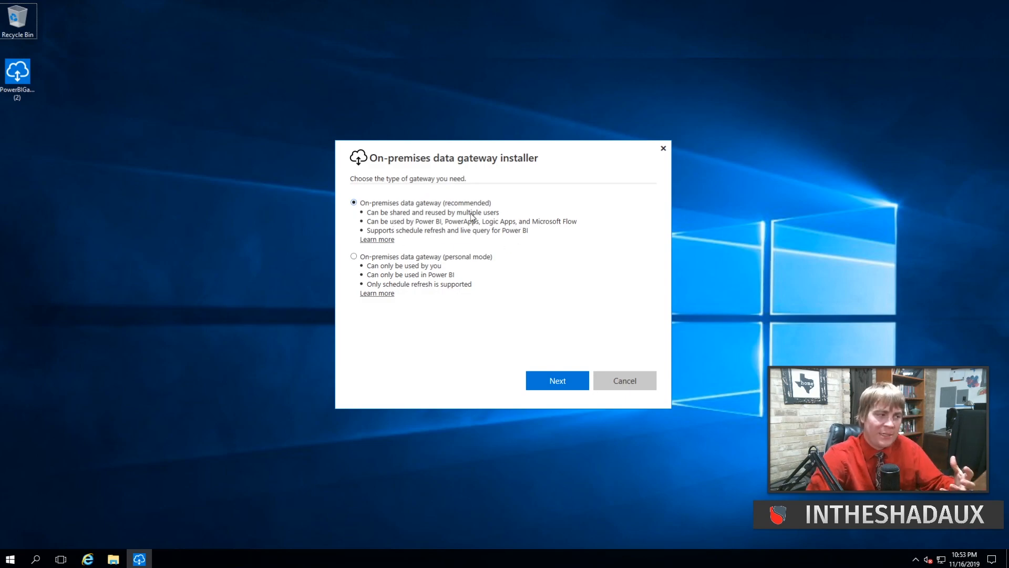
mouse_move(411, 291)
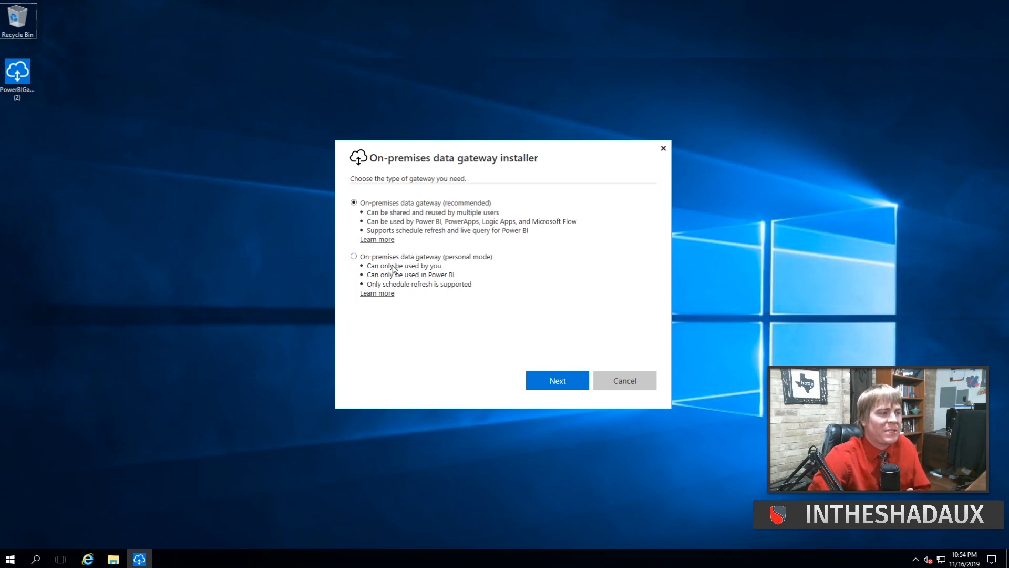
mouse_move(397, 309)
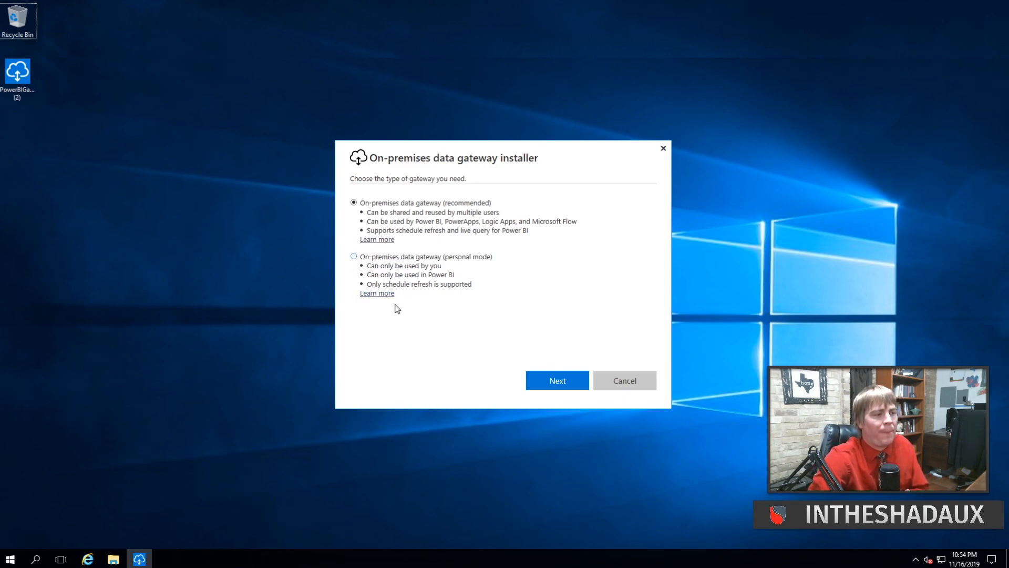
mouse_move(418, 309)
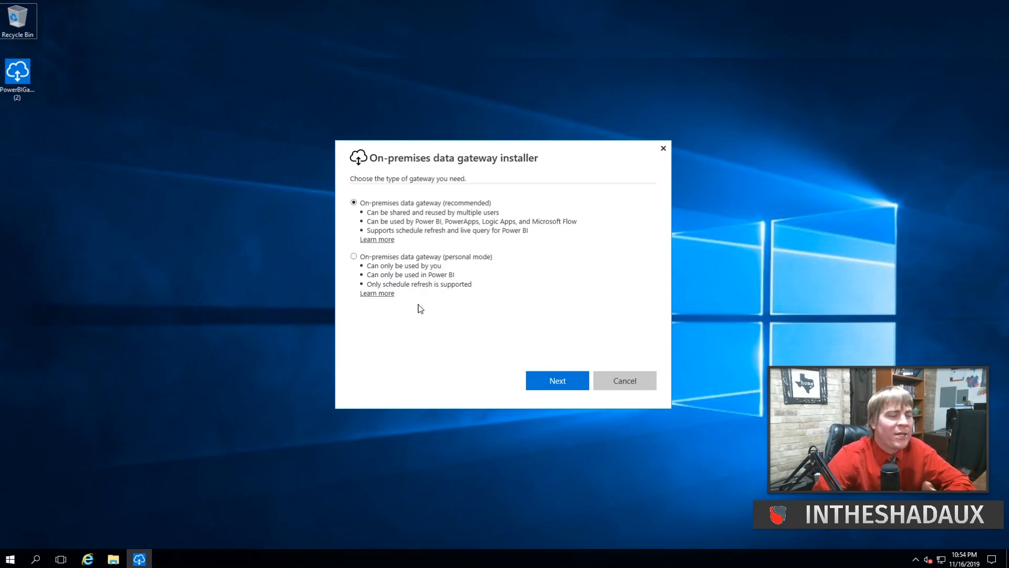
mouse_move(454, 288)
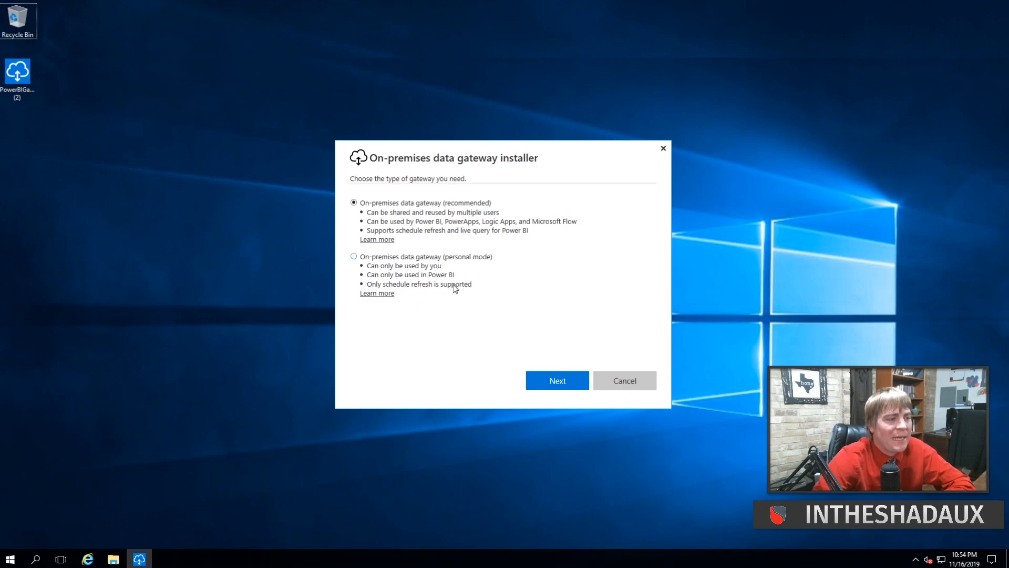
mouse_move(458, 212)
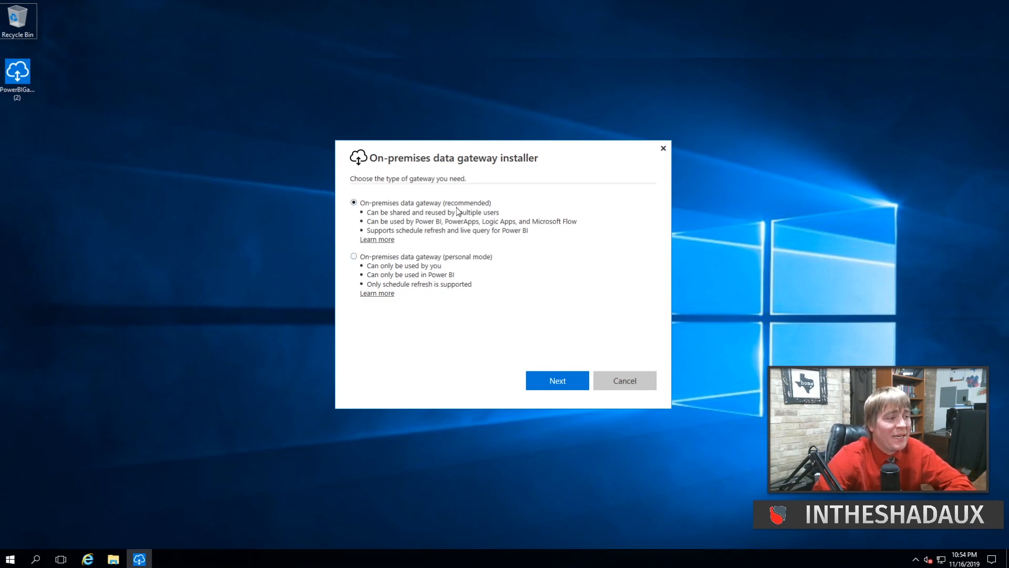
mouse_move(436, 227)
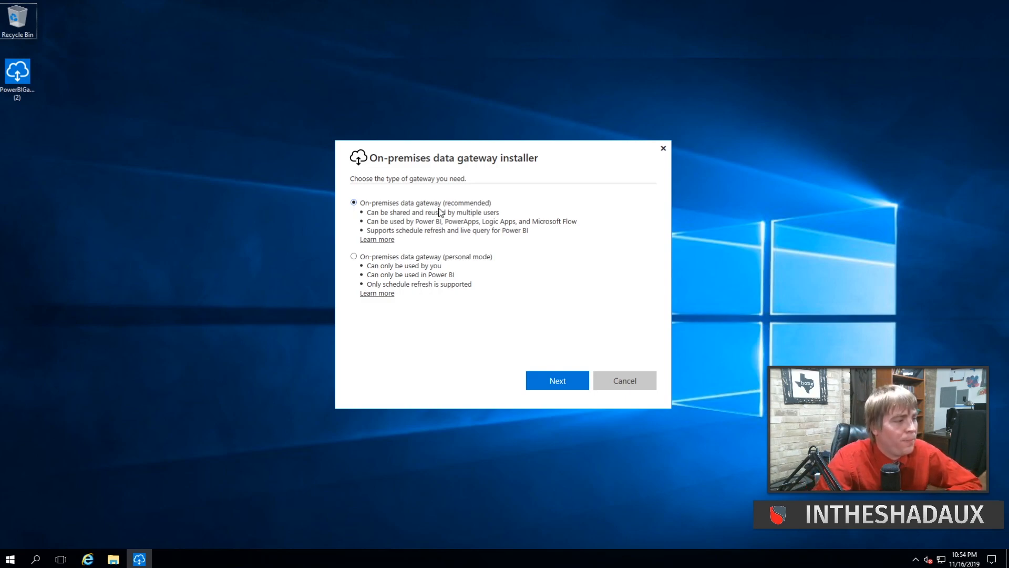
mouse_move(463, 218)
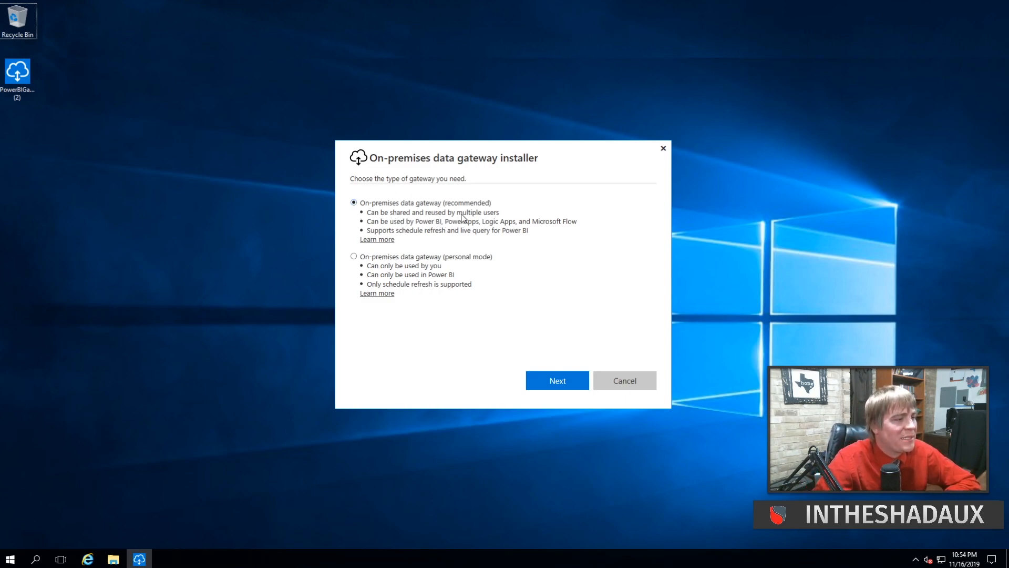
mouse_move(557, 381)
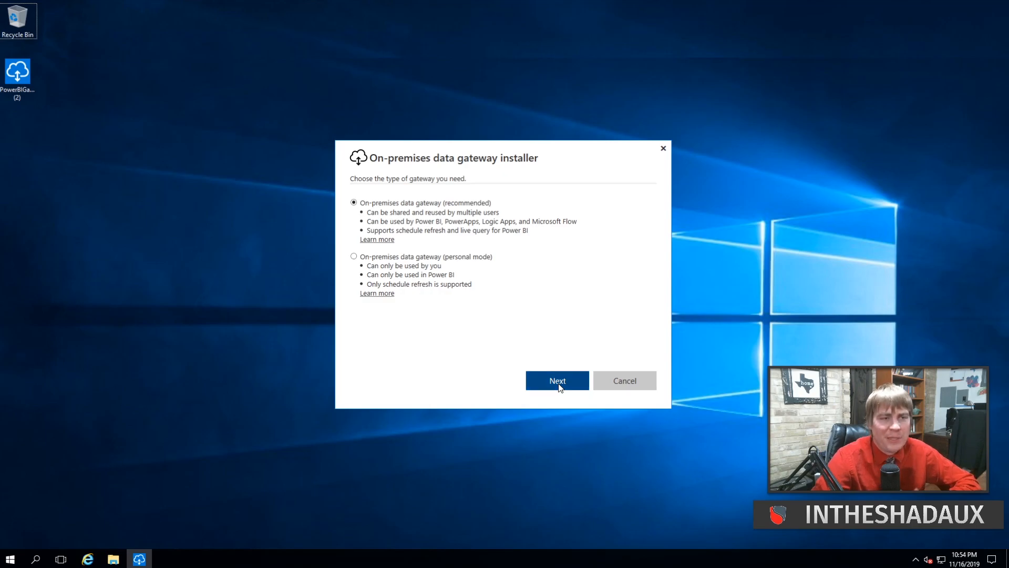
Step: Keep the recommended gateway type, accept the terms of use, and start installing to the default folder
click(557, 380)
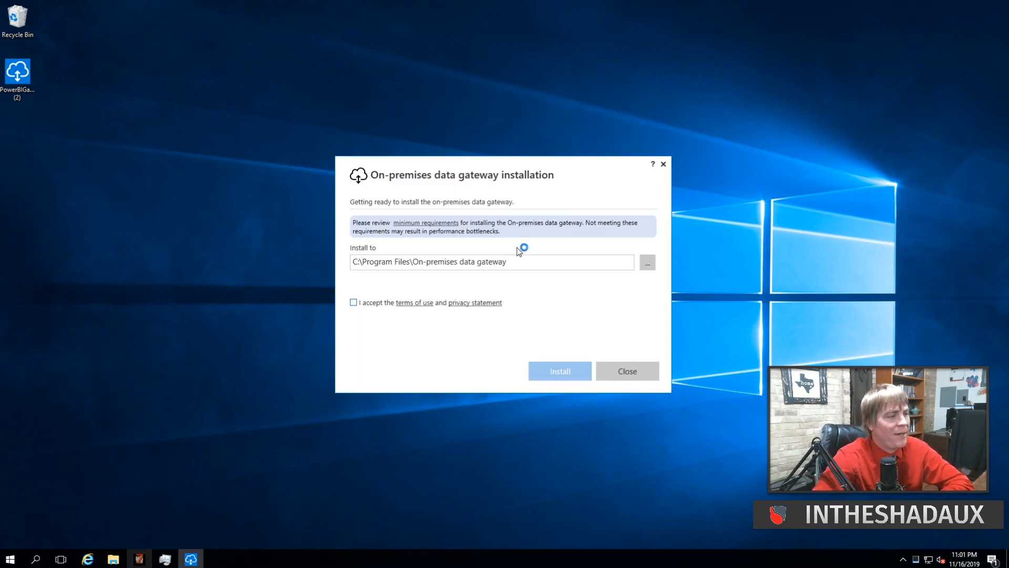
mouse_move(568, 274)
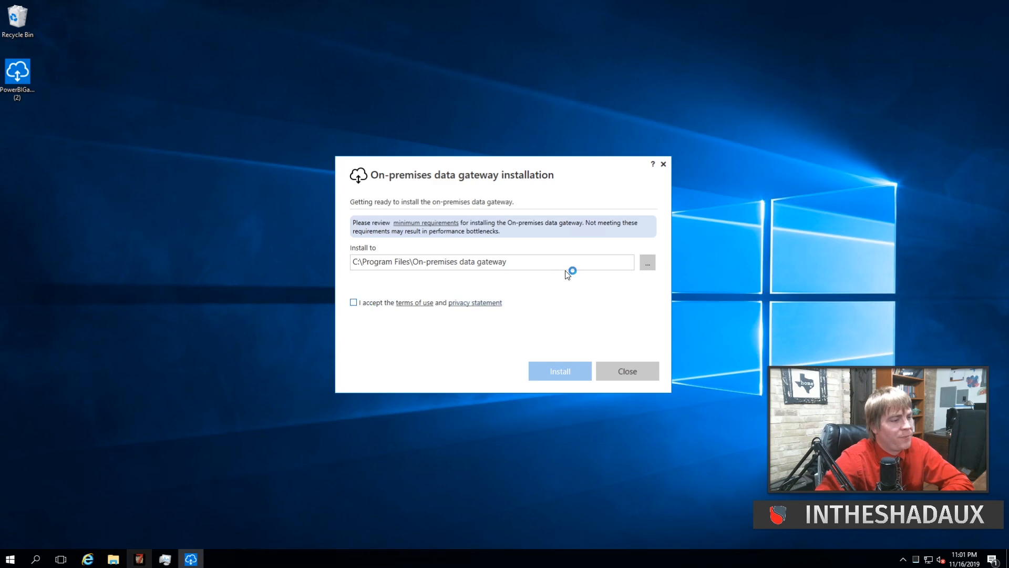
click(353, 302)
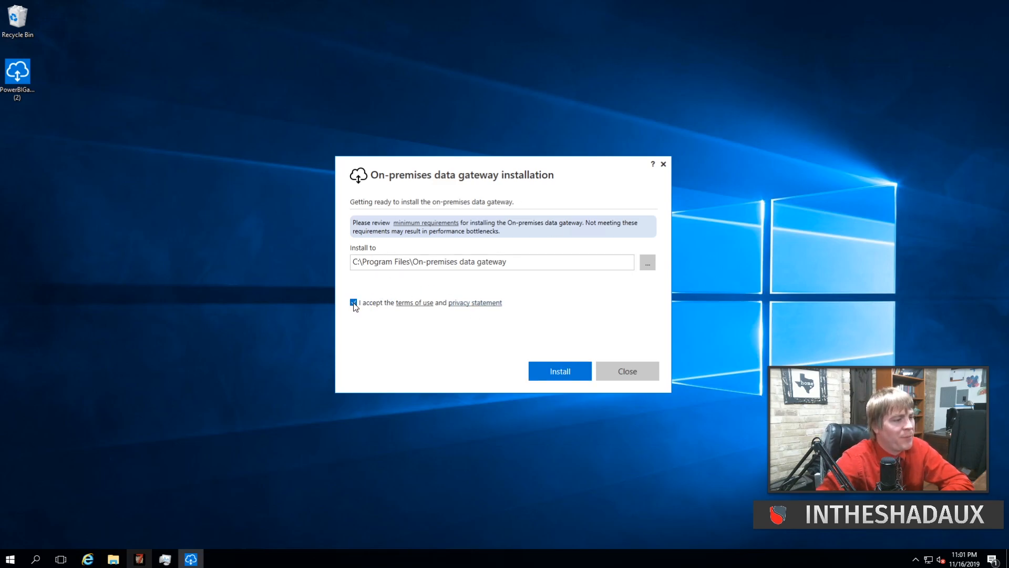
click(559, 371)
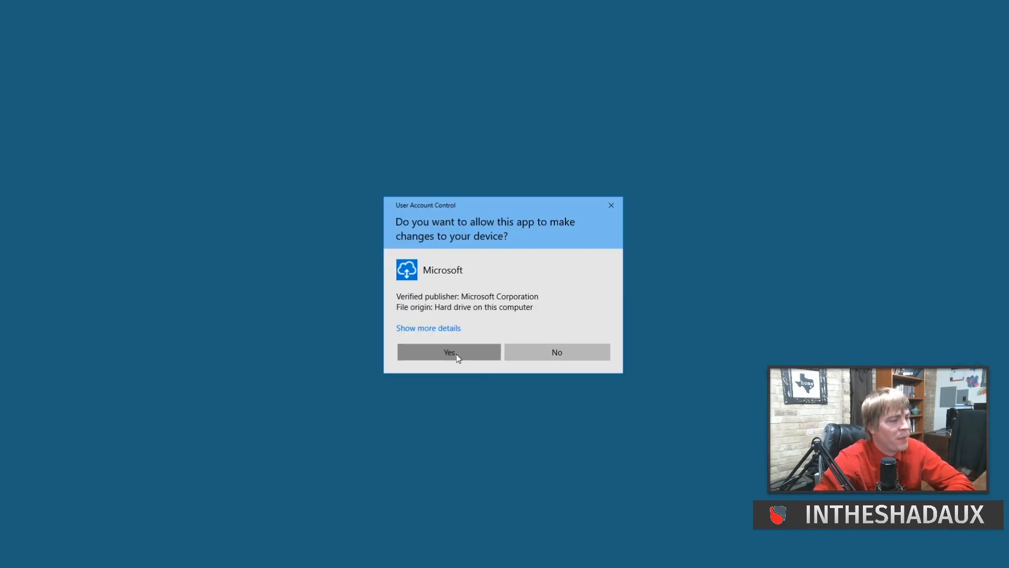
Step: Approve the User Account Control prompt so the gateway files start copying
click(449, 352)
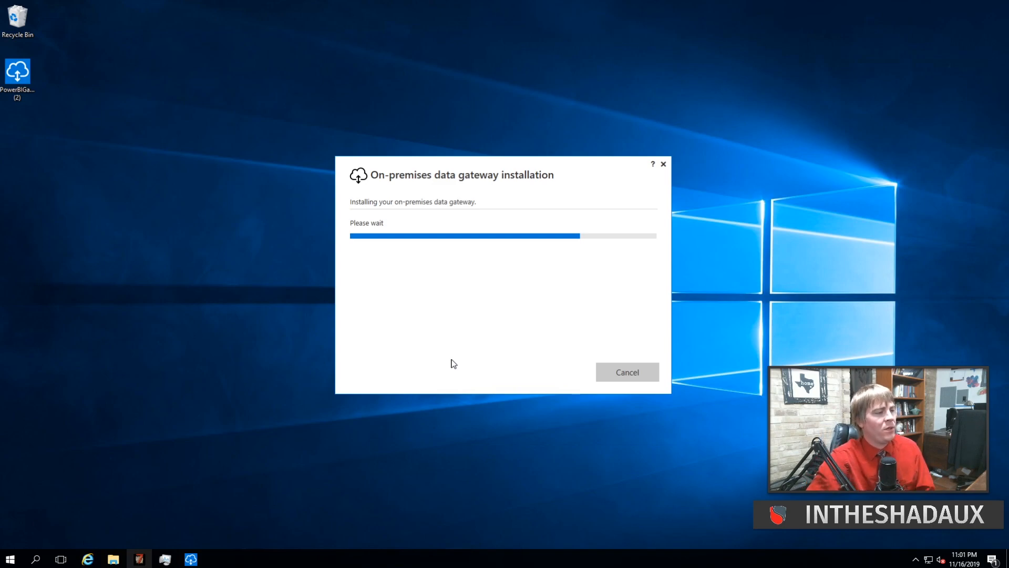
mouse_move(476, 307)
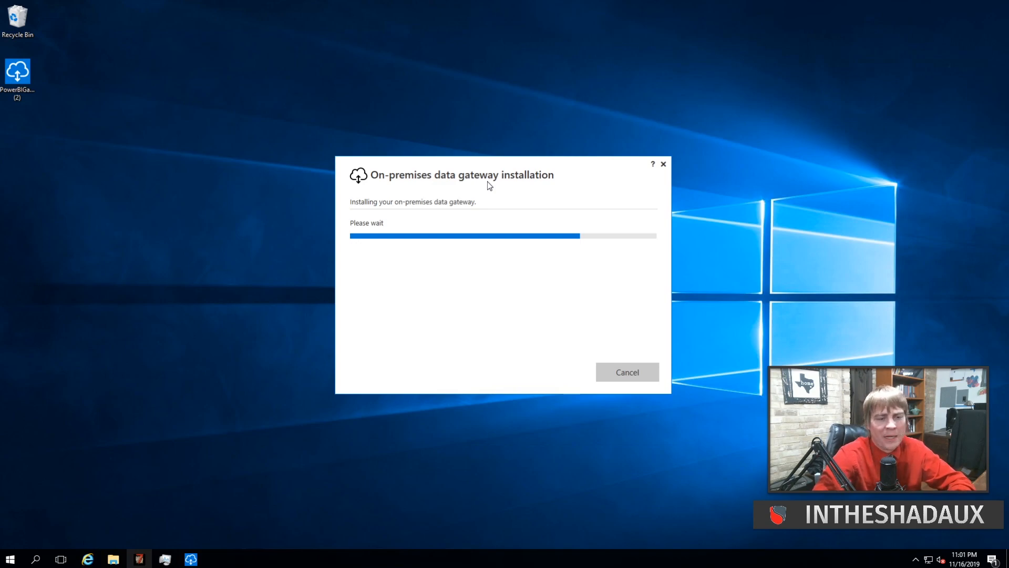
mouse_move(453, 165)
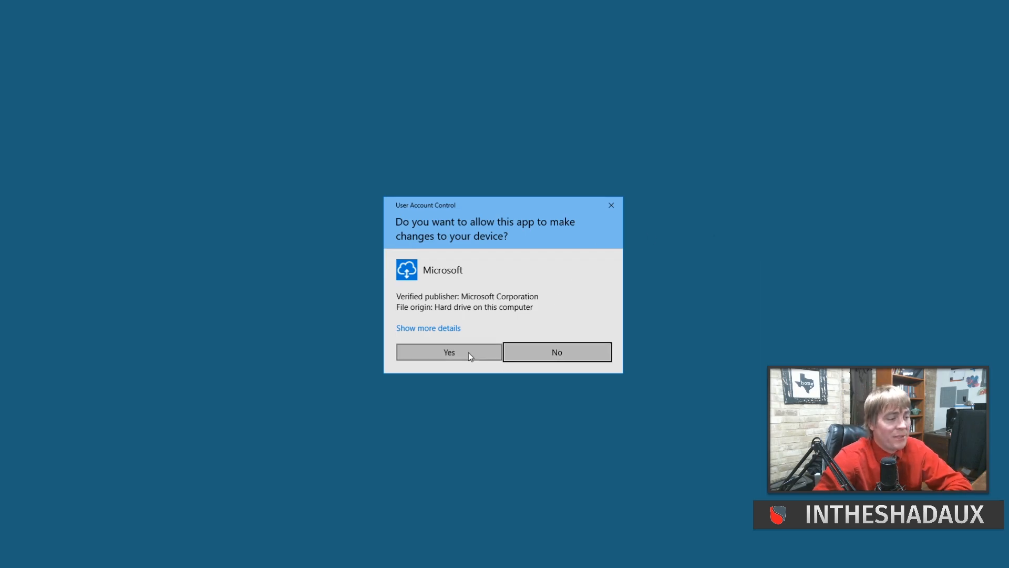
Step: Approve the second permission prompt and sign in with the work account to reach gateway registration
click(449, 352)
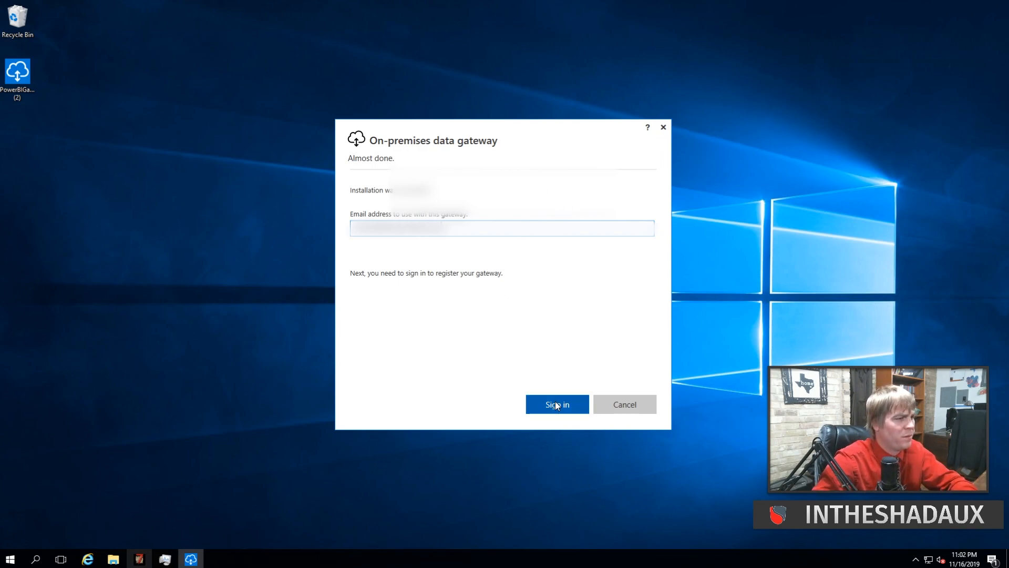
click(556, 404)
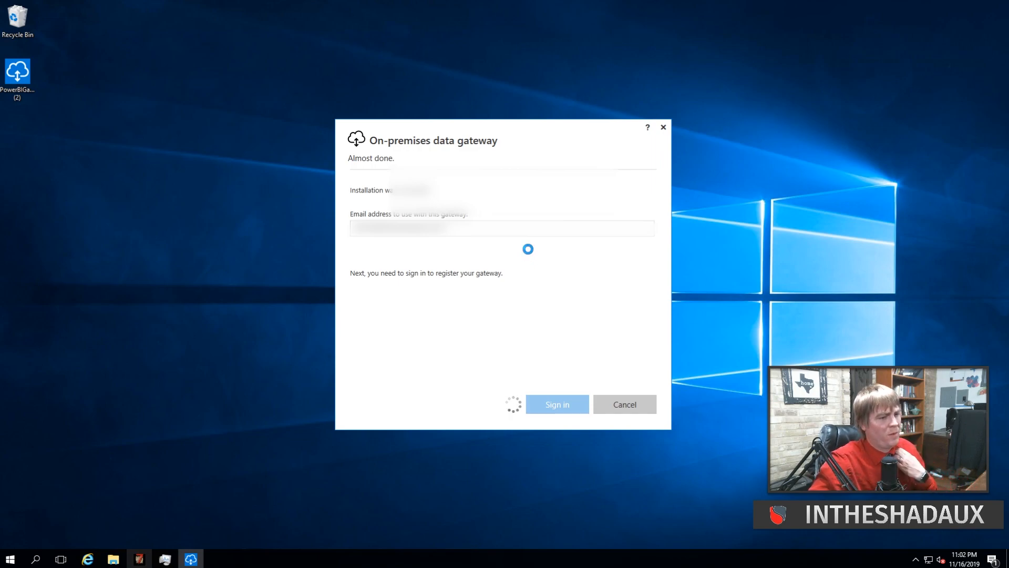
click(558, 404)
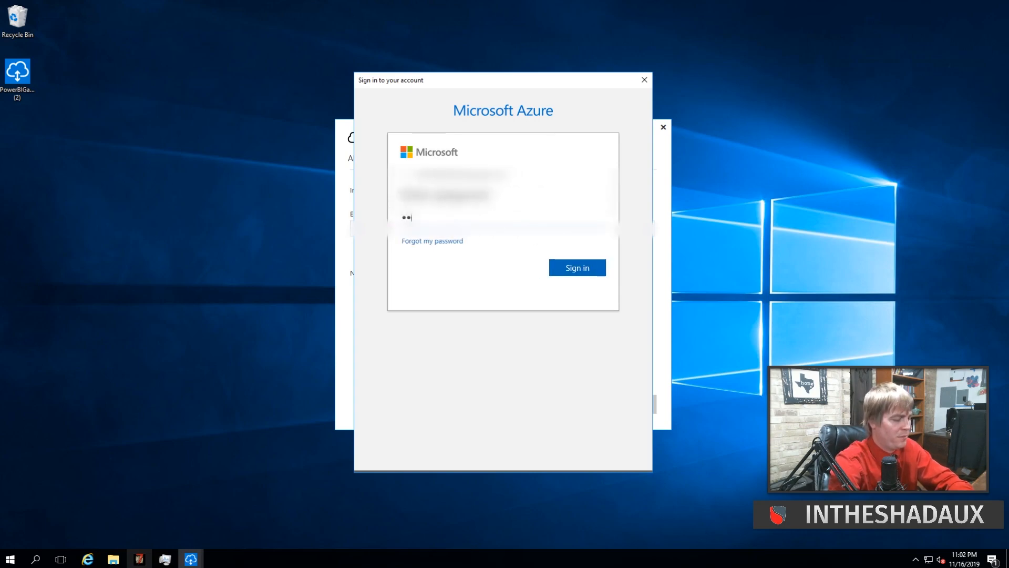
click(576, 267)
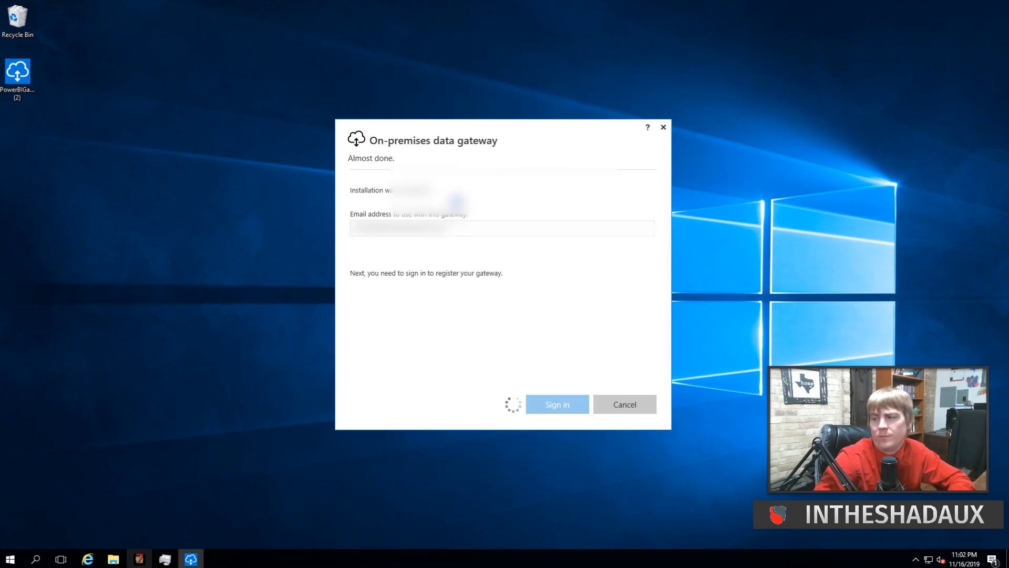
click(556, 404)
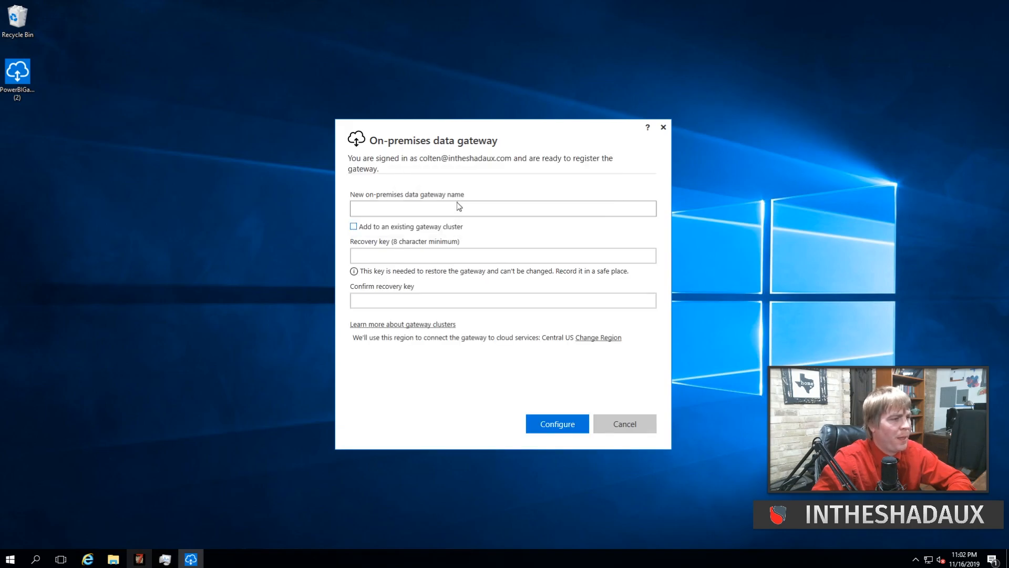
Step: Register a new gateway named ITS with a recovery key and configure it so it comes online
click(504, 208)
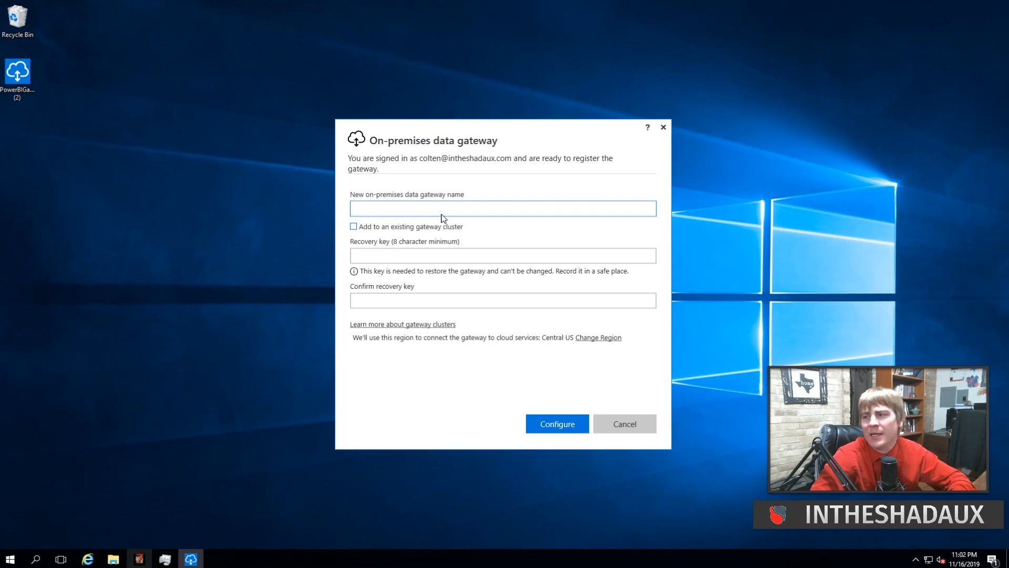
click(502, 208)
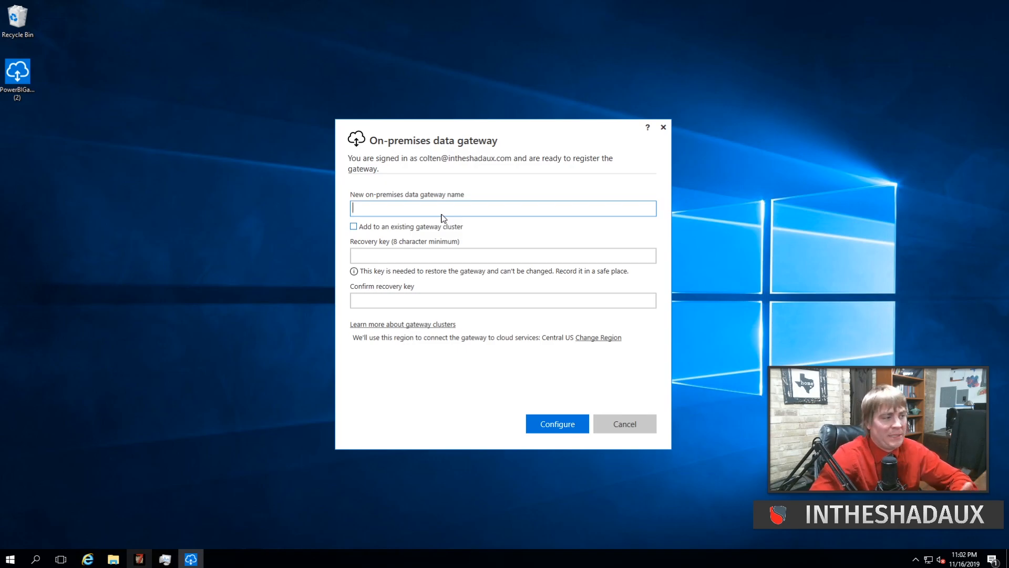
mouse_move(444, 190)
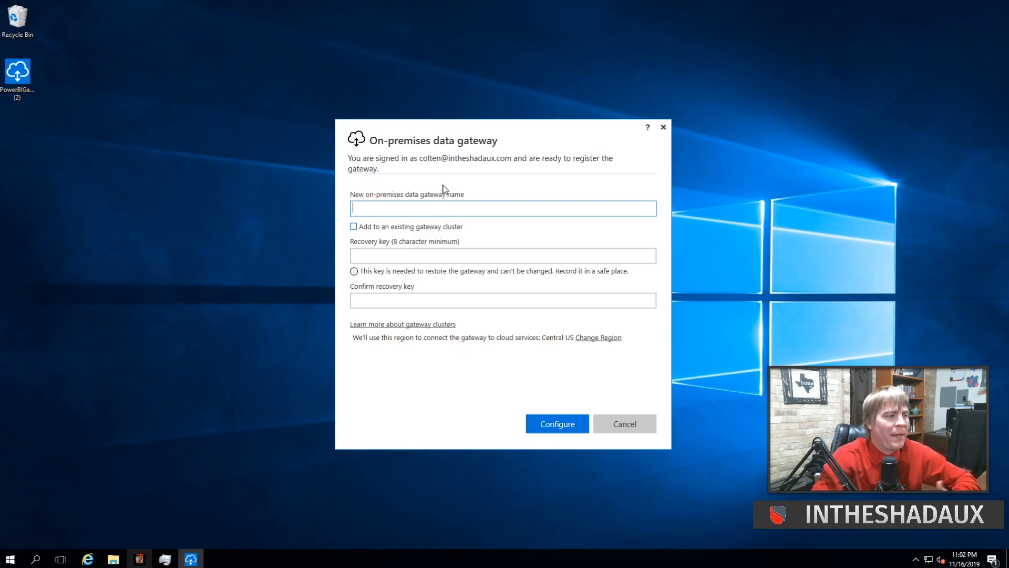
mouse_move(397, 223)
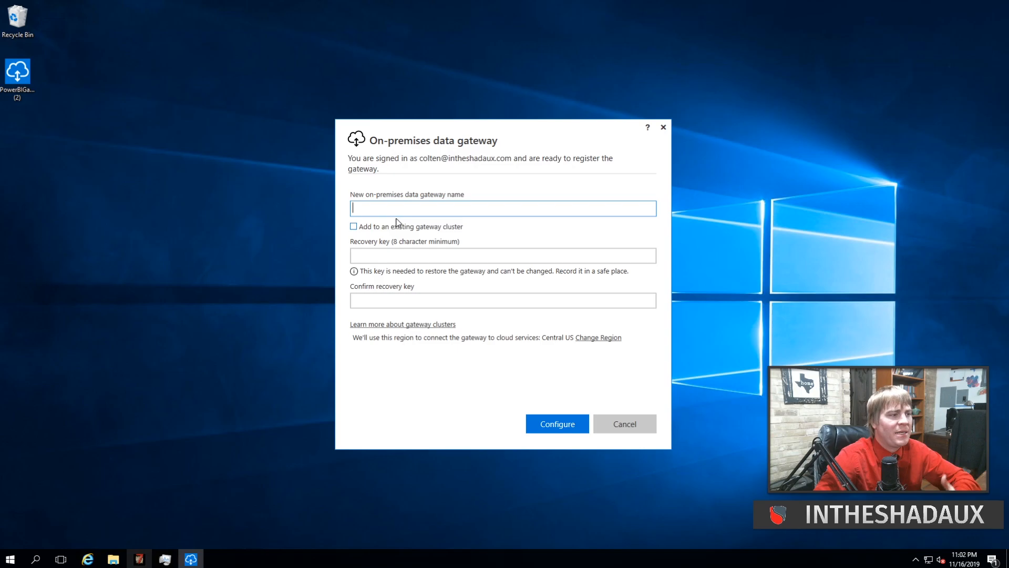
text(ITS)
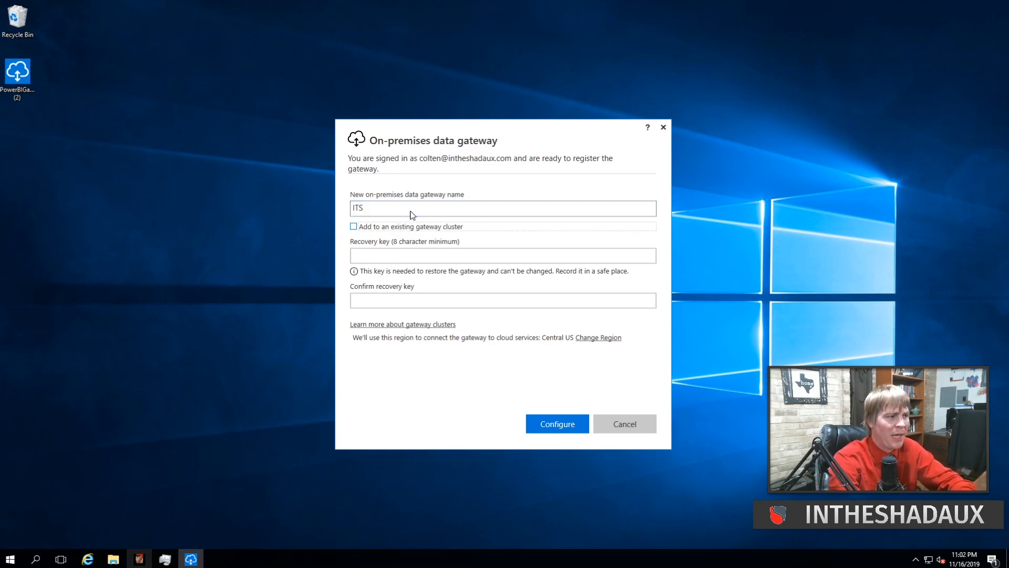
click(502, 255)
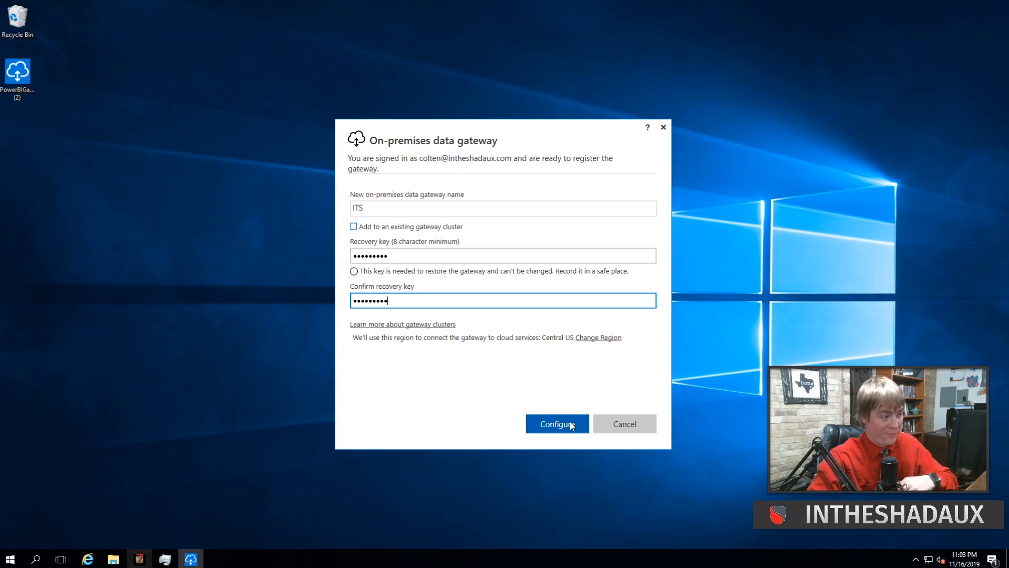
click(557, 424)
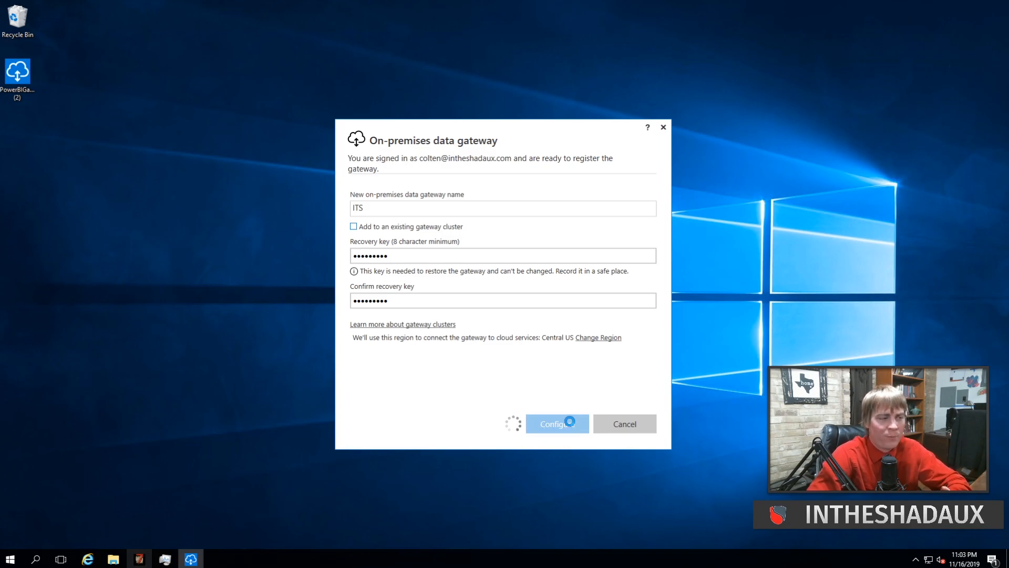
click(554, 424)
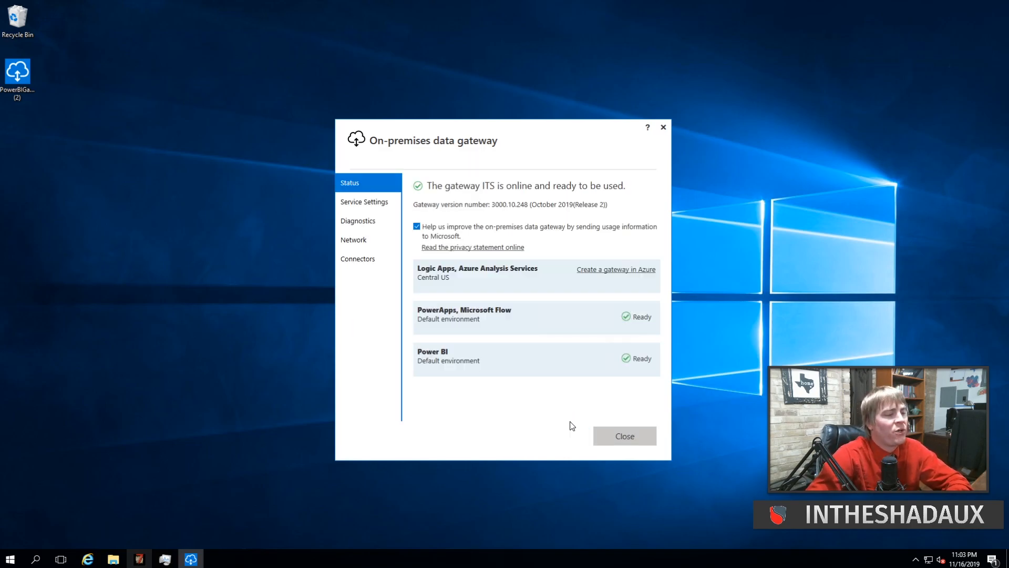
mouse_move(495, 209)
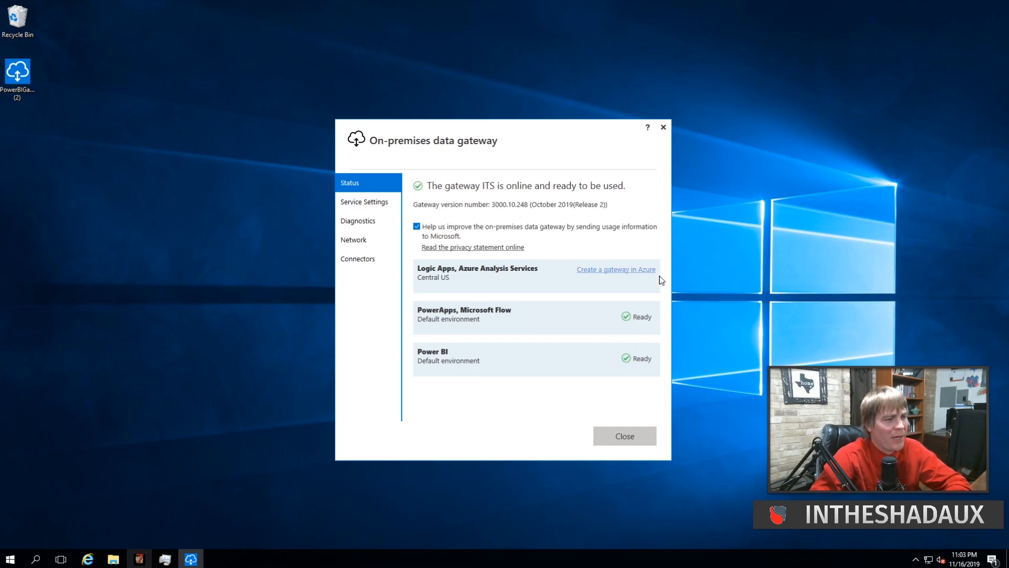
mouse_move(533, 287)
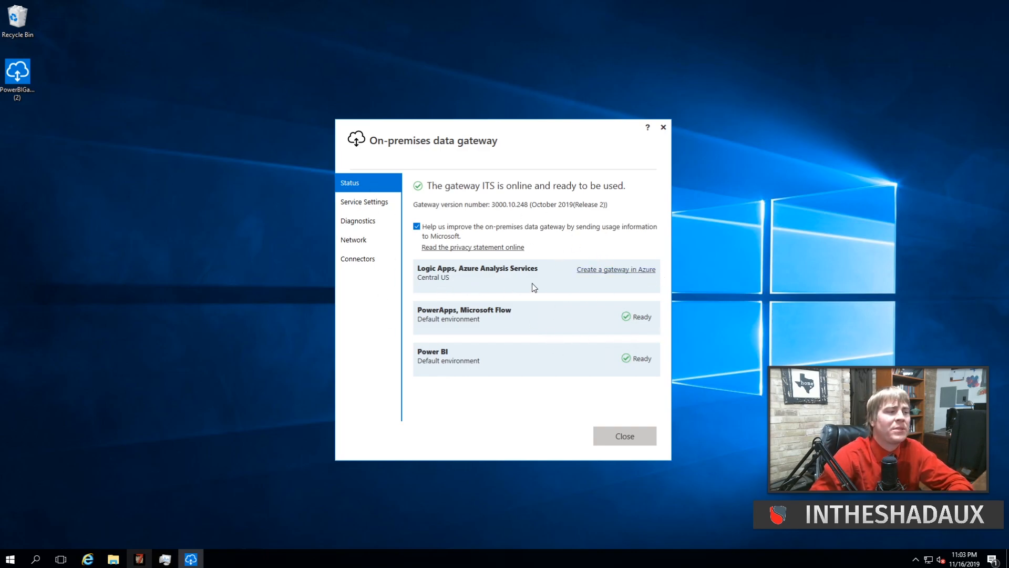
mouse_move(584, 280)
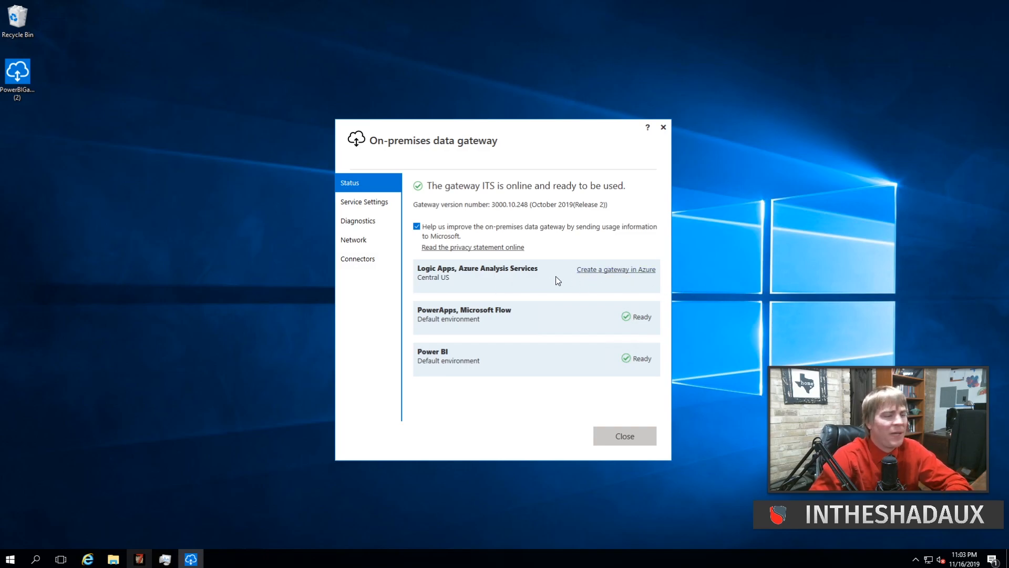
mouse_move(544, 294)
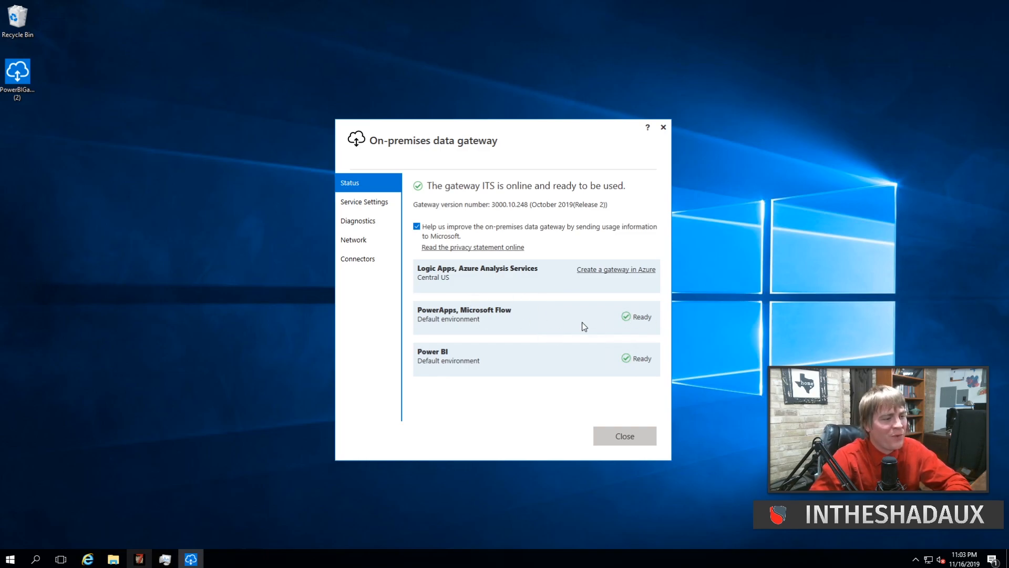
mouse_move(473, 353)
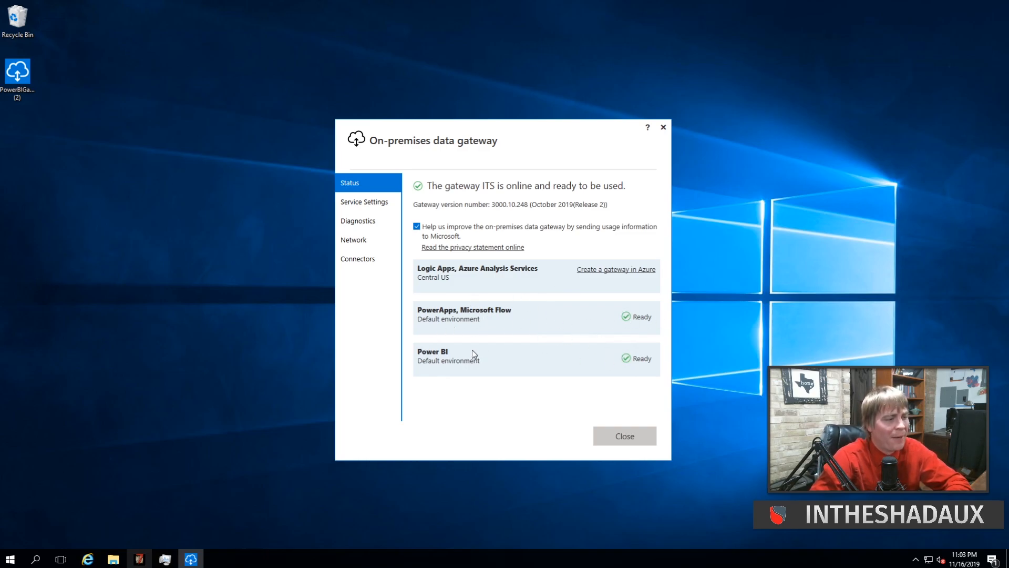
Step: Switch from the installer's Ready status page back to Chrome with the Power BI gateway page
click(623, 435)
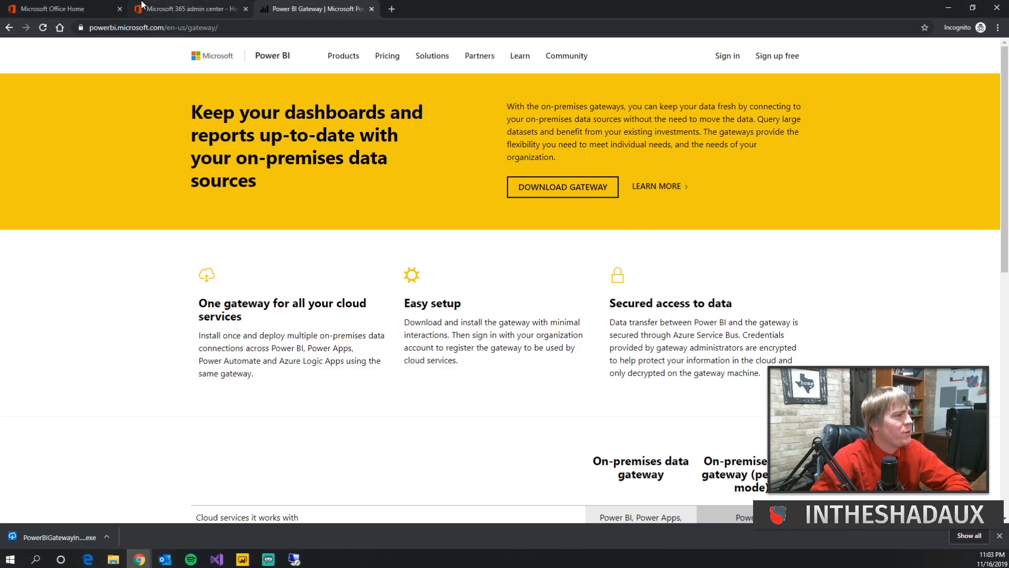
Step: Sign in to the Power BI service and reach Manage gateways, where the ITS cluster shows online
click(187, 8)
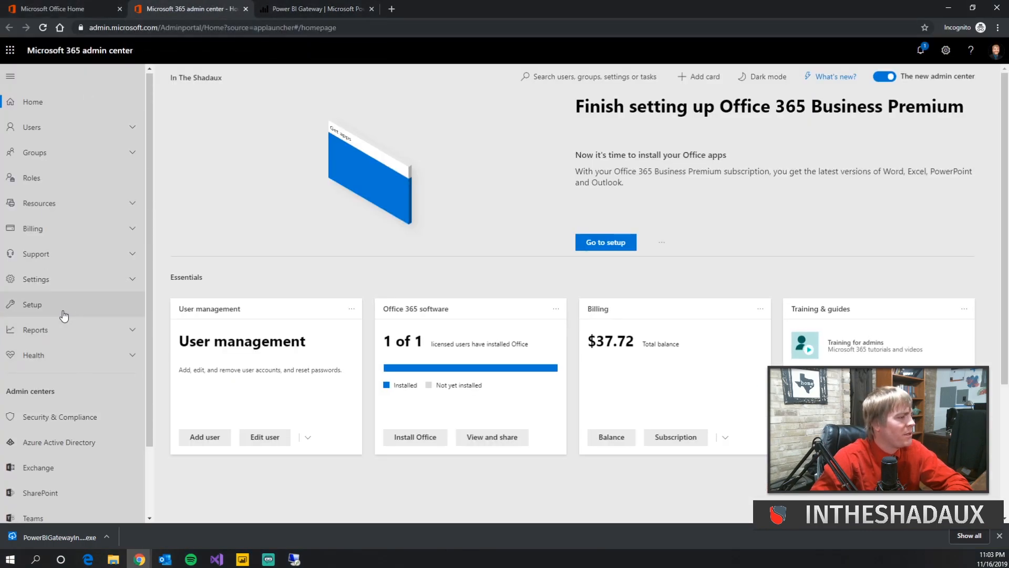
click(315, 10)
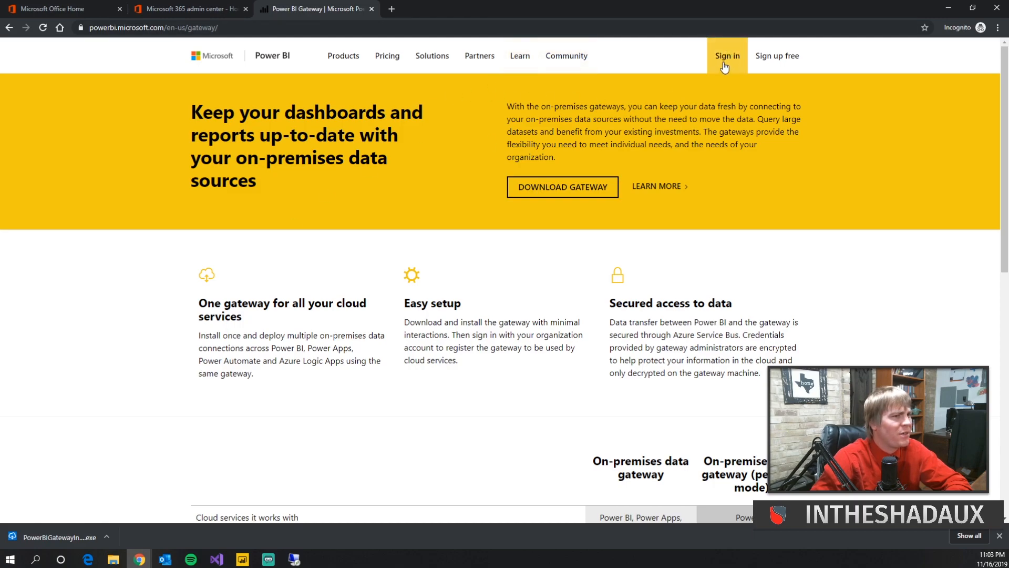
click(727, 56)
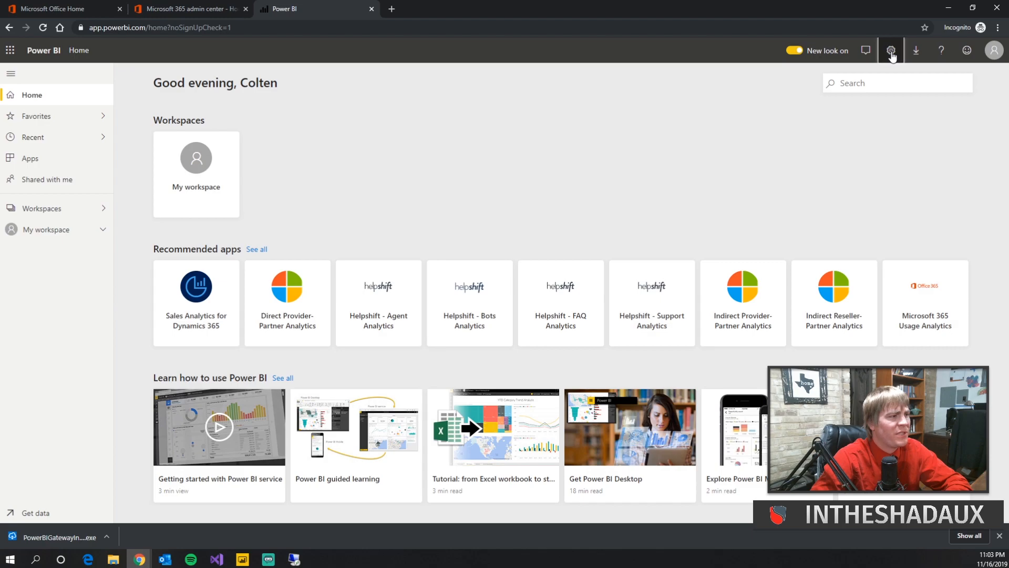
click(892, 51)
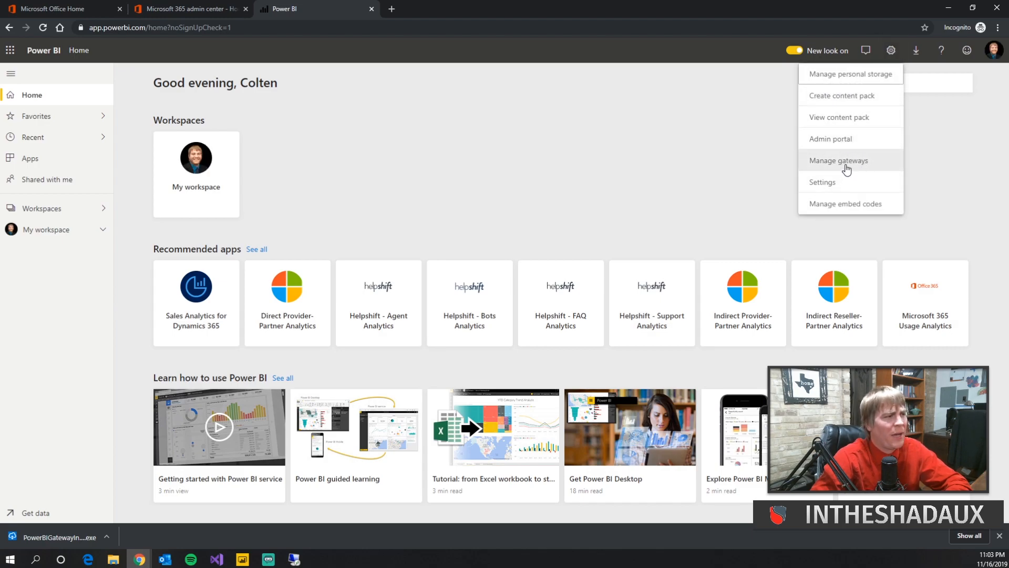
click(838, 160)
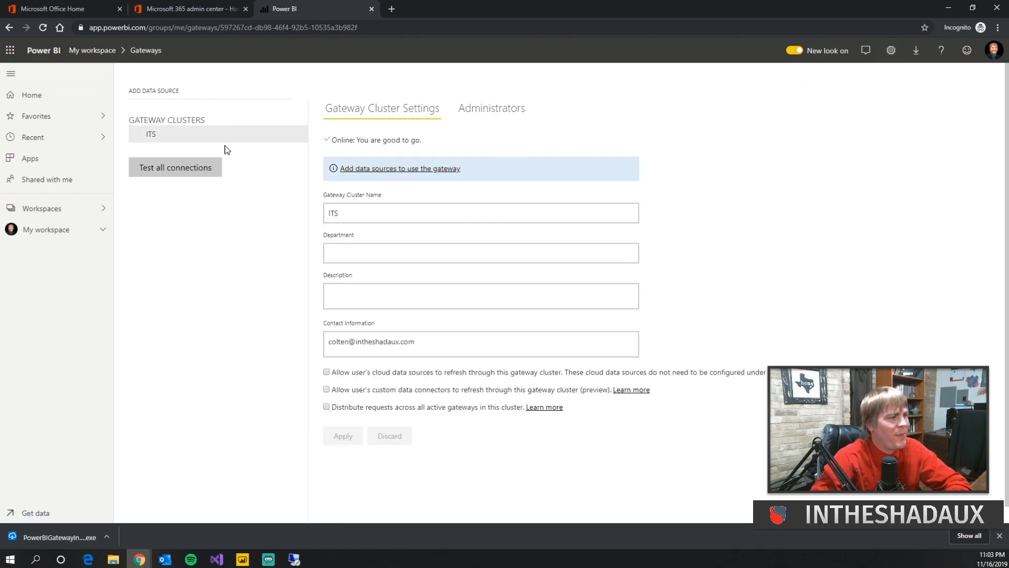
mouse_move(174, 167)
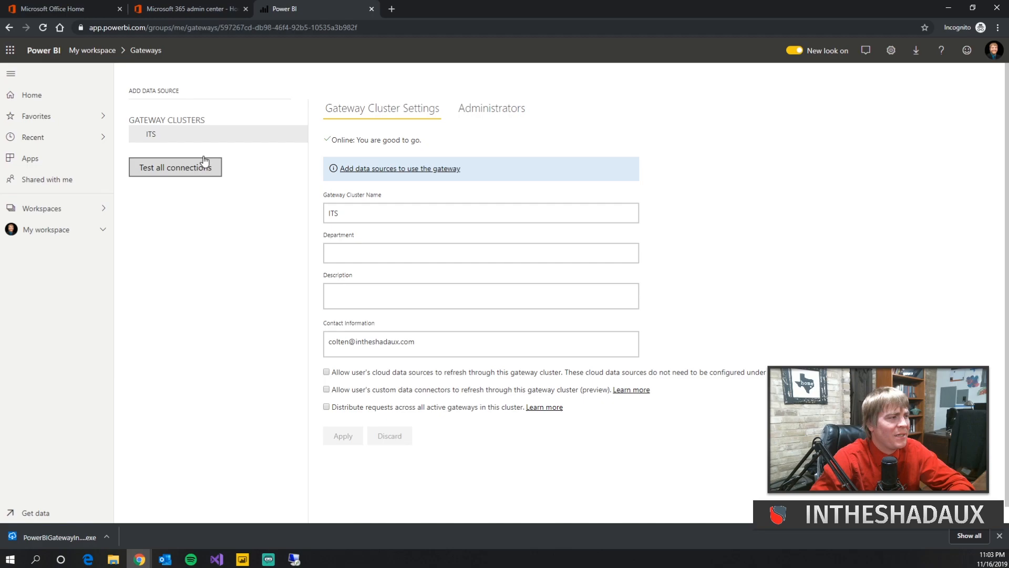
Step: Test all ITS gateway connections, check its Administrators, then start adding a new data source
click(480, 296)
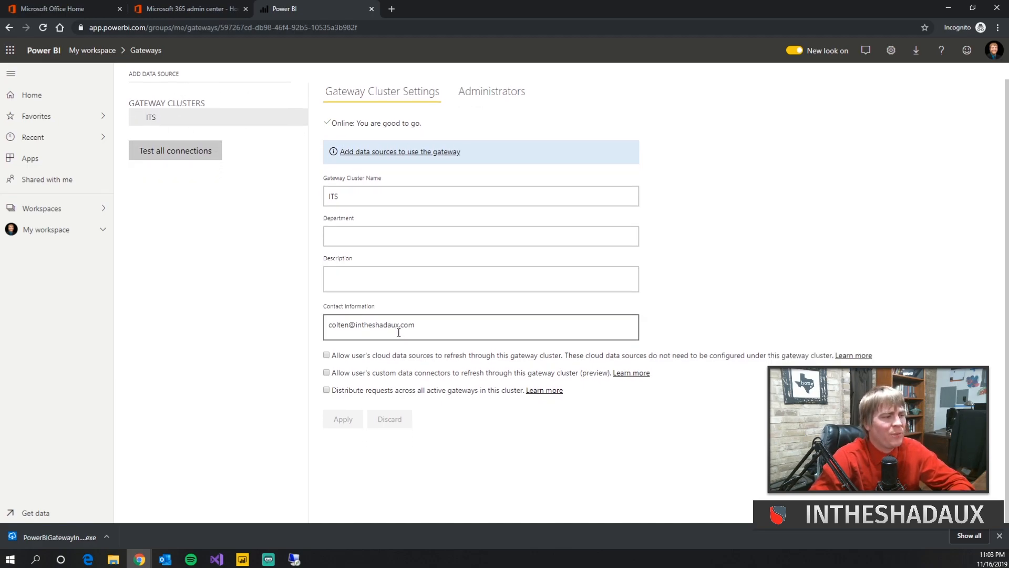
click(491, 91)
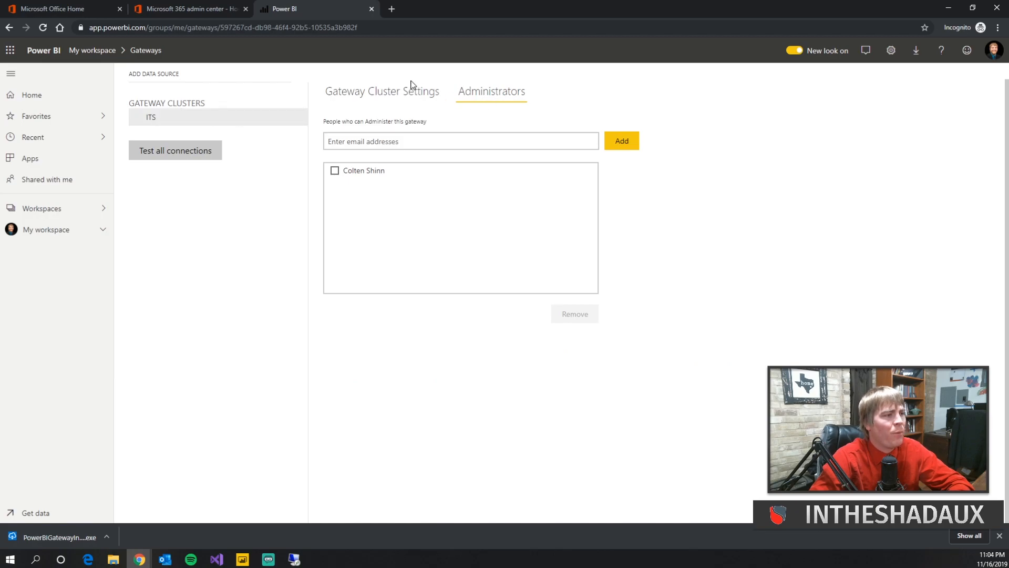
click(381, 90)
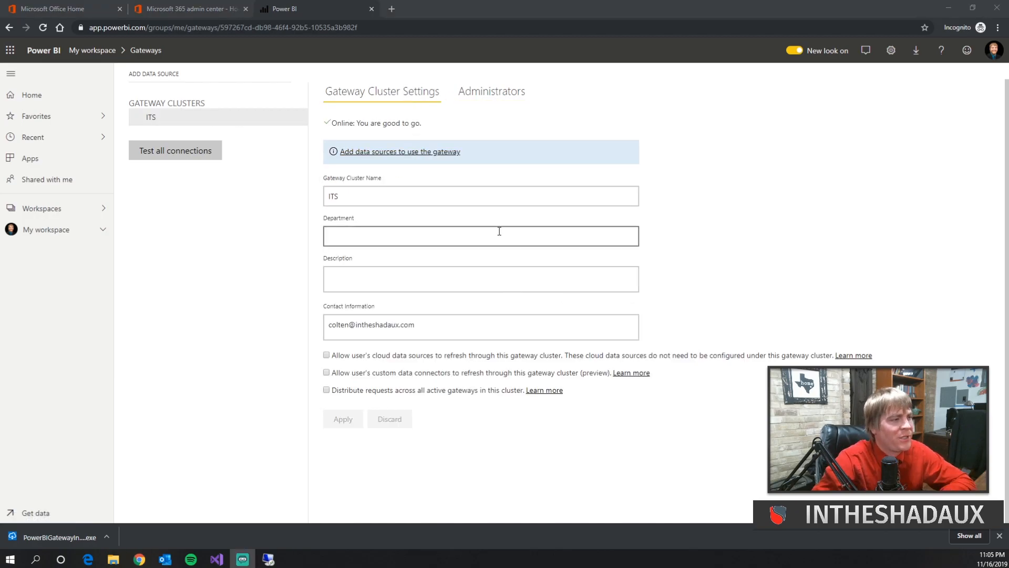
click(399, 152)
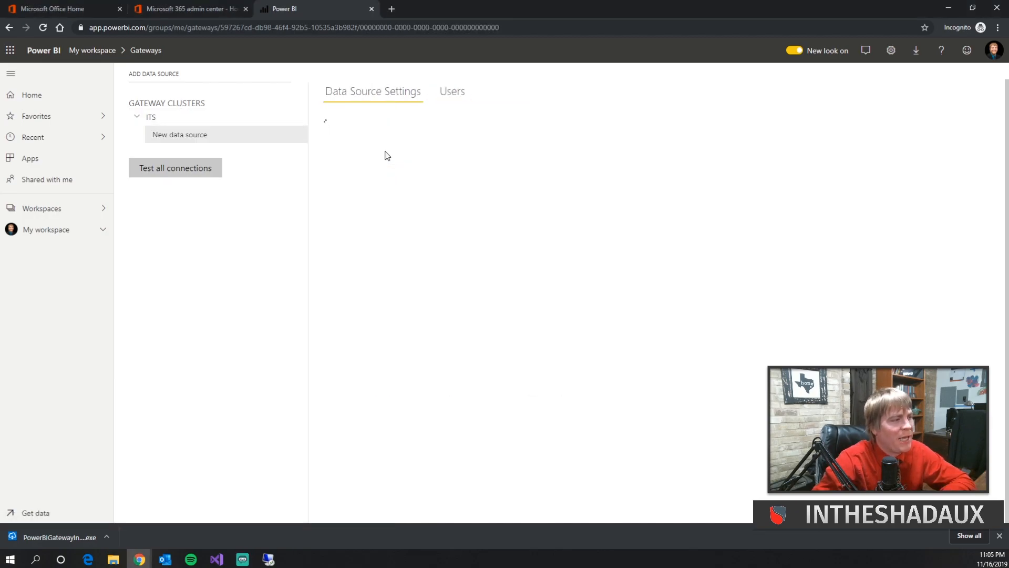
Step: Show the supported data source types for the new data source on gateway ITS
click(180, 135)
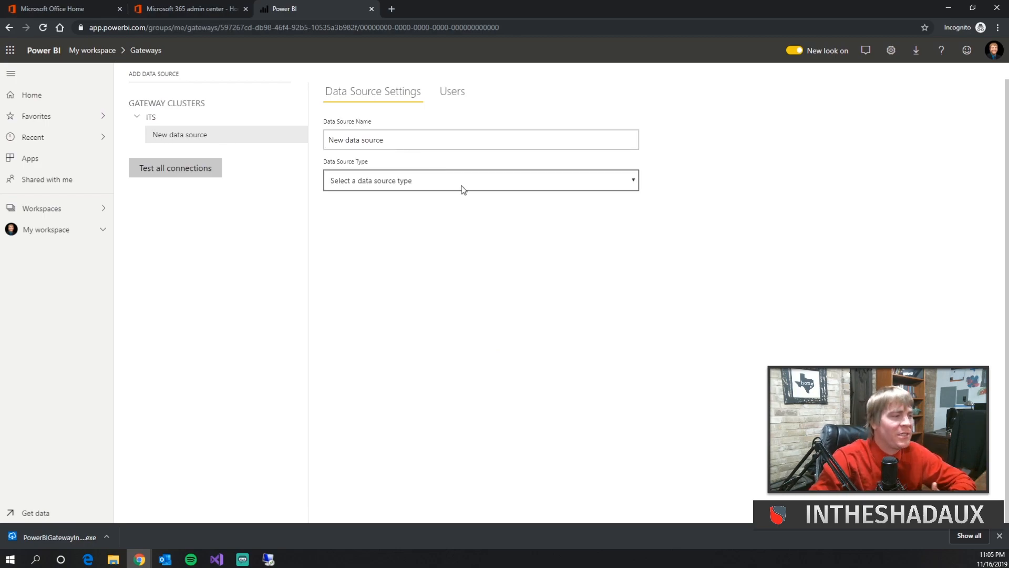
click(480, 179)
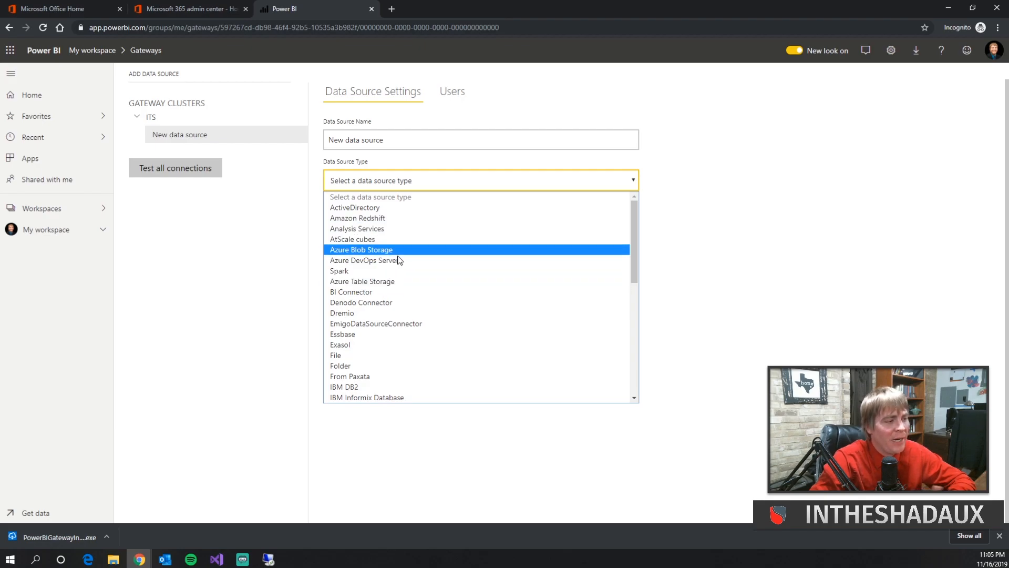
mouse_move(400, 266)
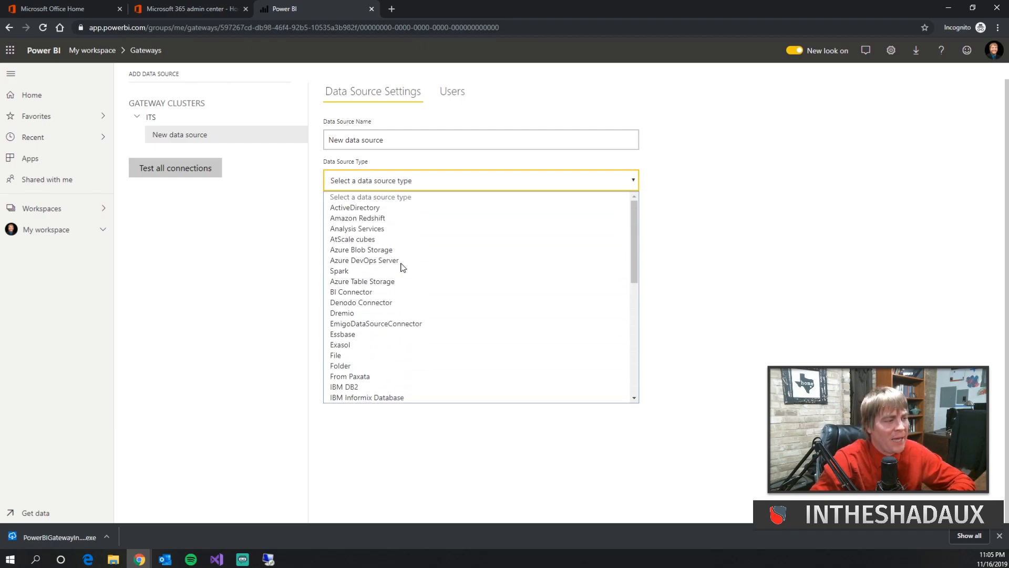
mouse_move(364, 260)
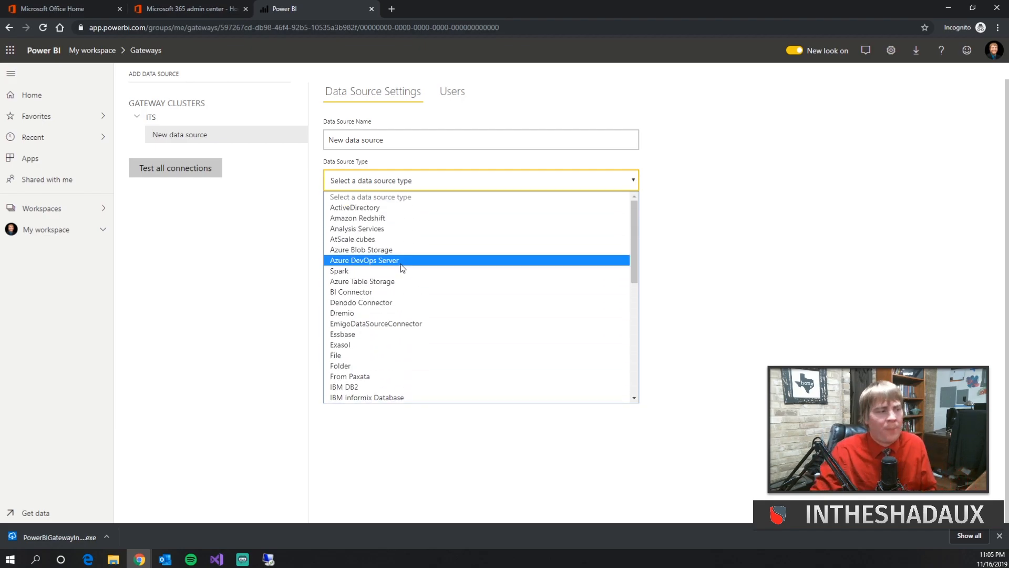